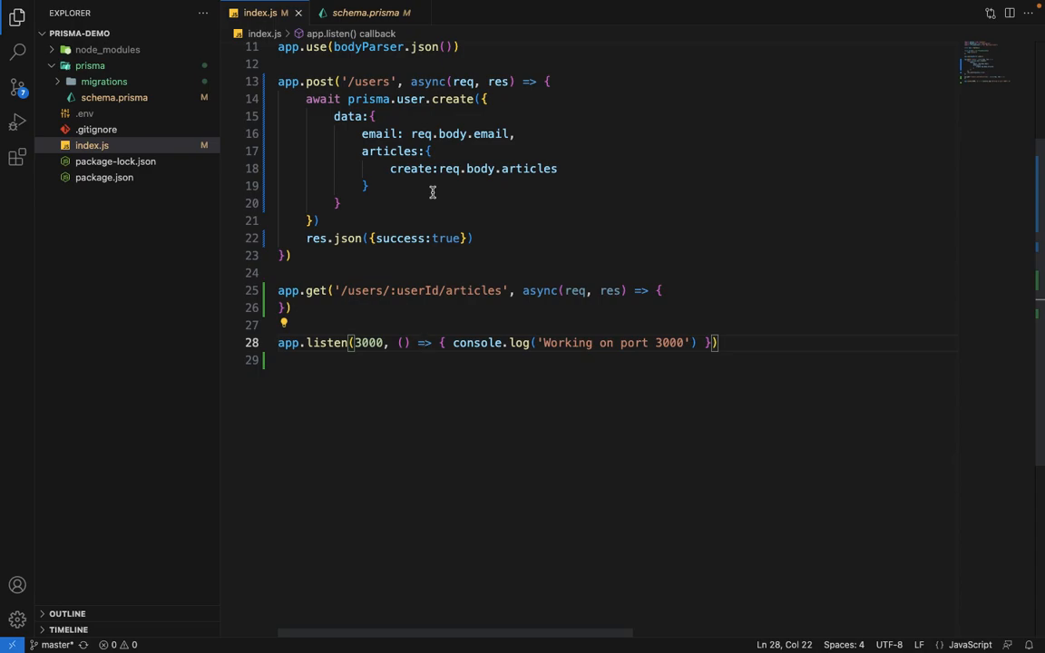
mouse_move(294, 310)
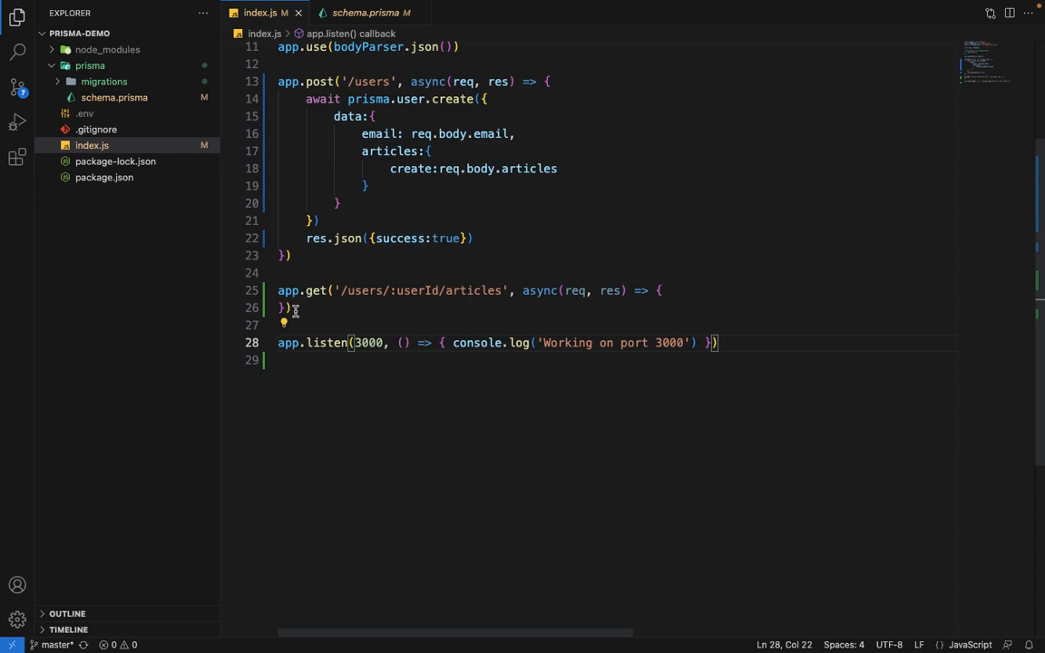
mouse_move(398, 299)
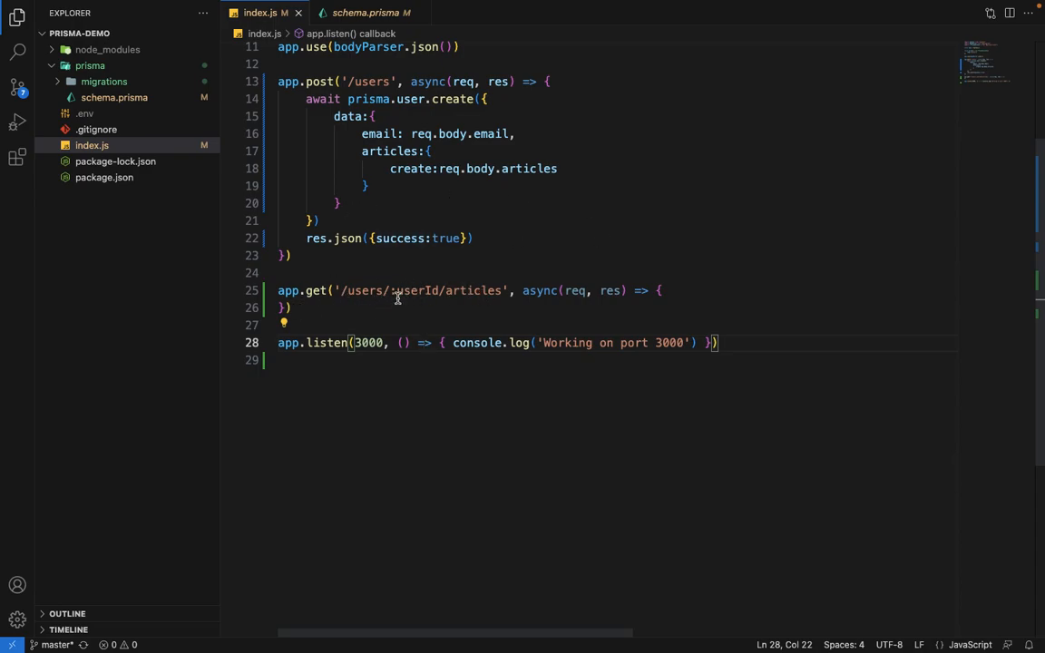
mouse_move(372, 278)
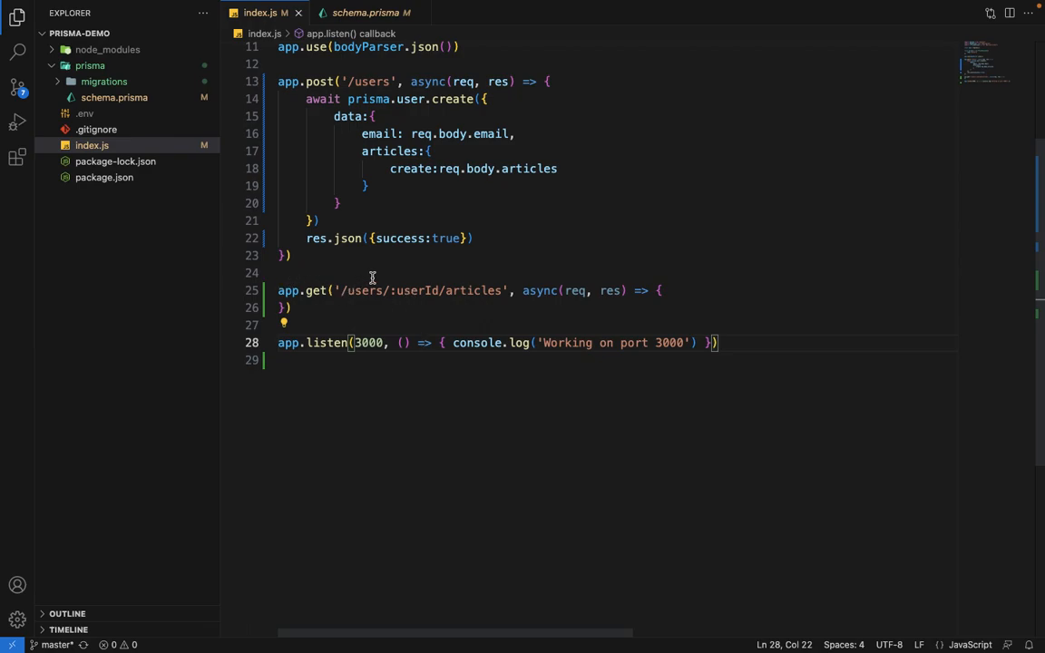
Step: Start the handler with await prisma.$queryRaw`SELECT * FROM articles`, using IntelliSense completions
type("a")
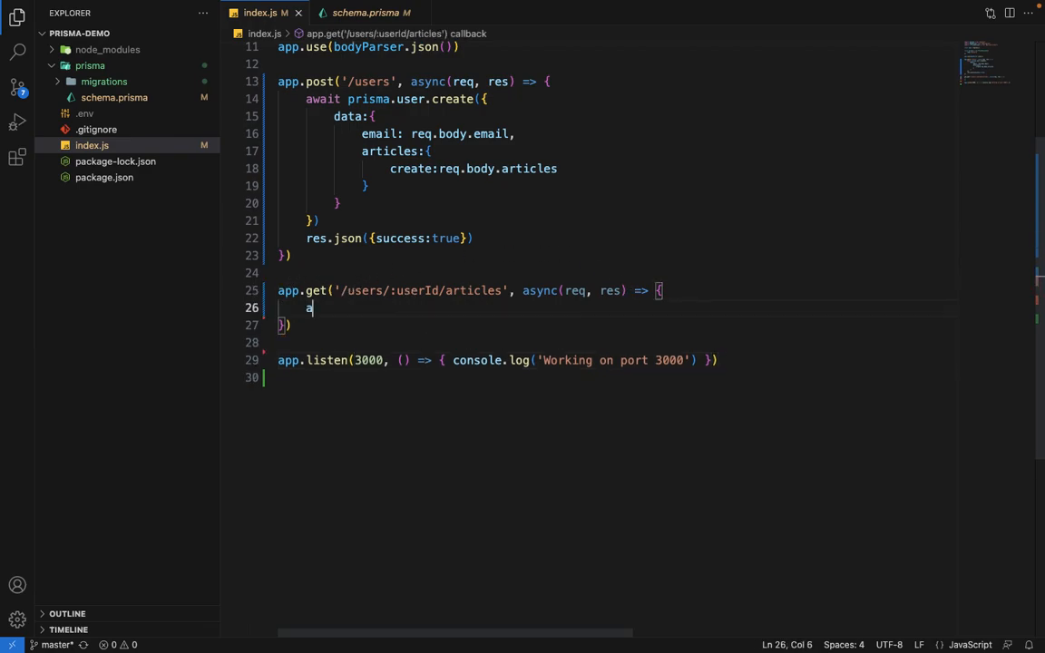
type("wait prisma.")
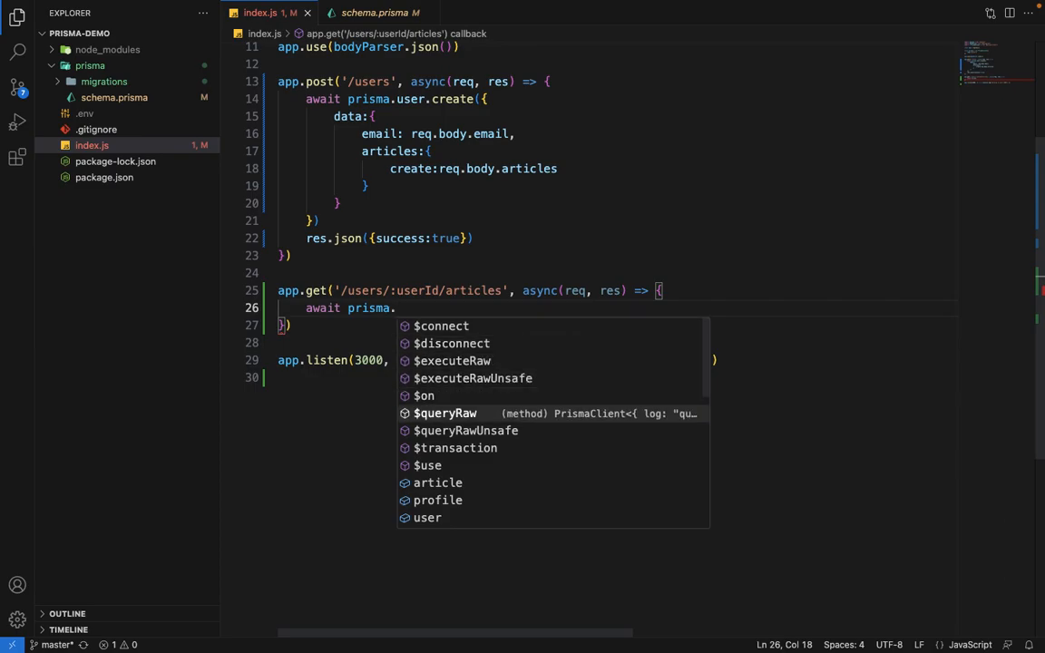
left_click(445, 413)
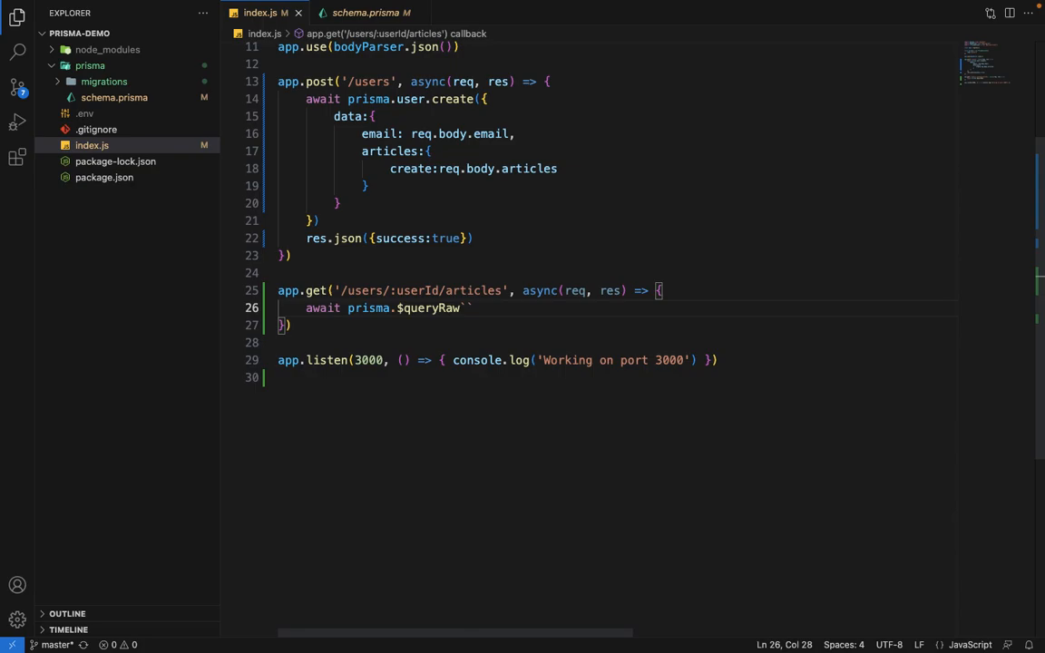
type("SELECT")
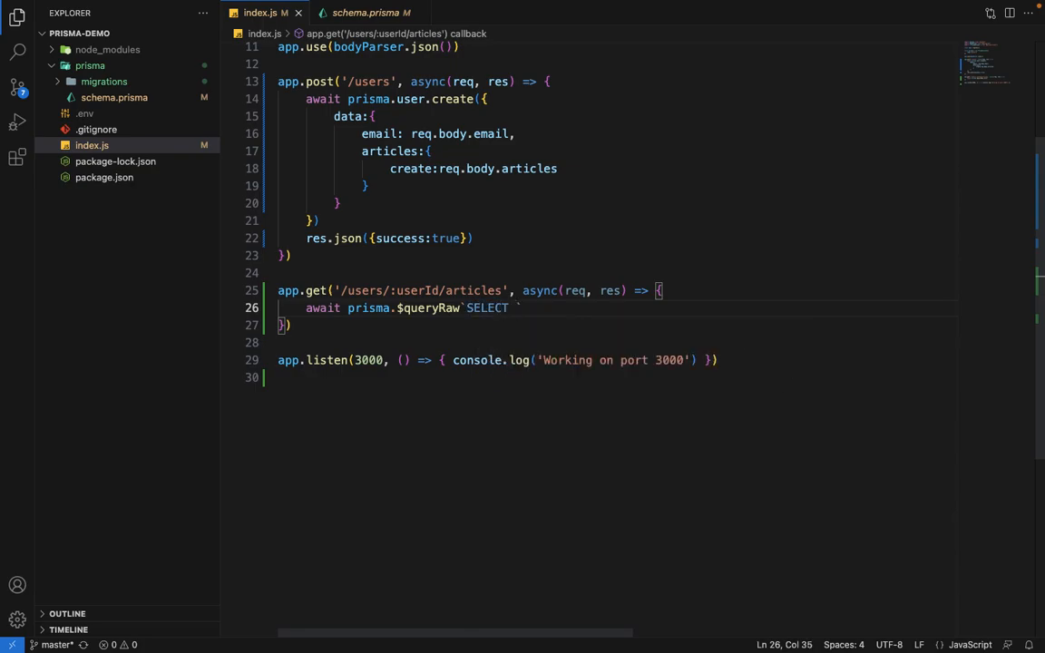
type("* FROM")
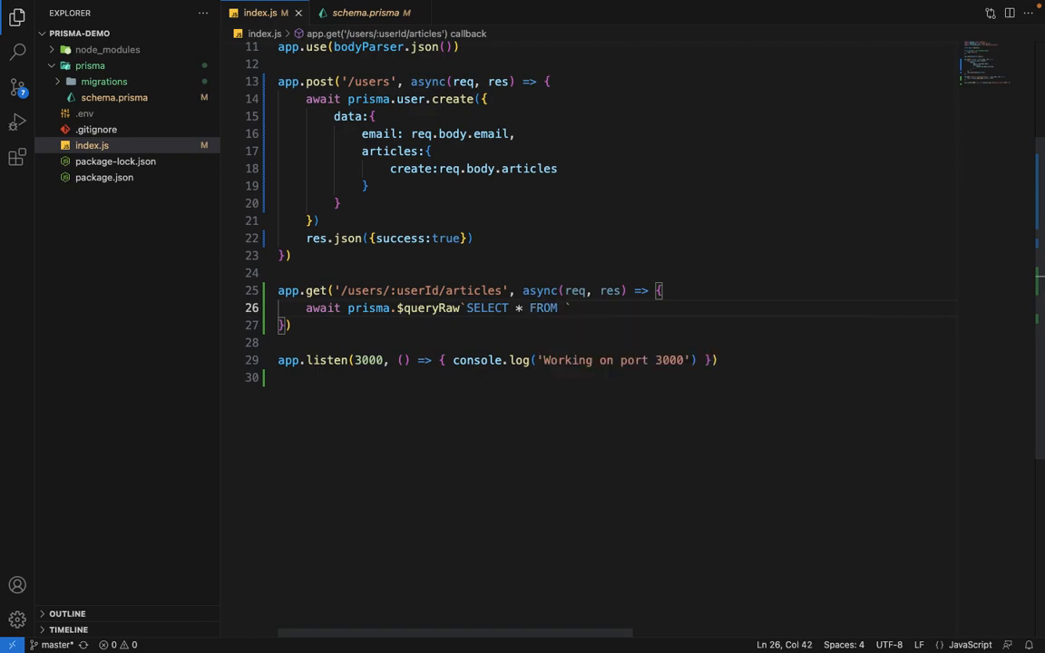
type("ar")
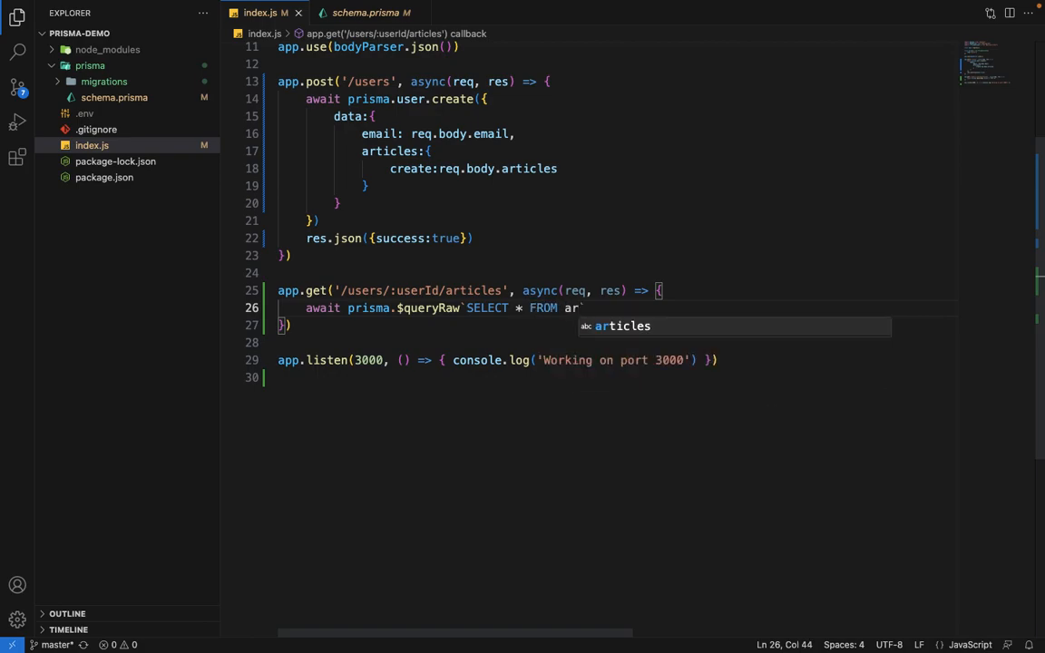
key("Tab")
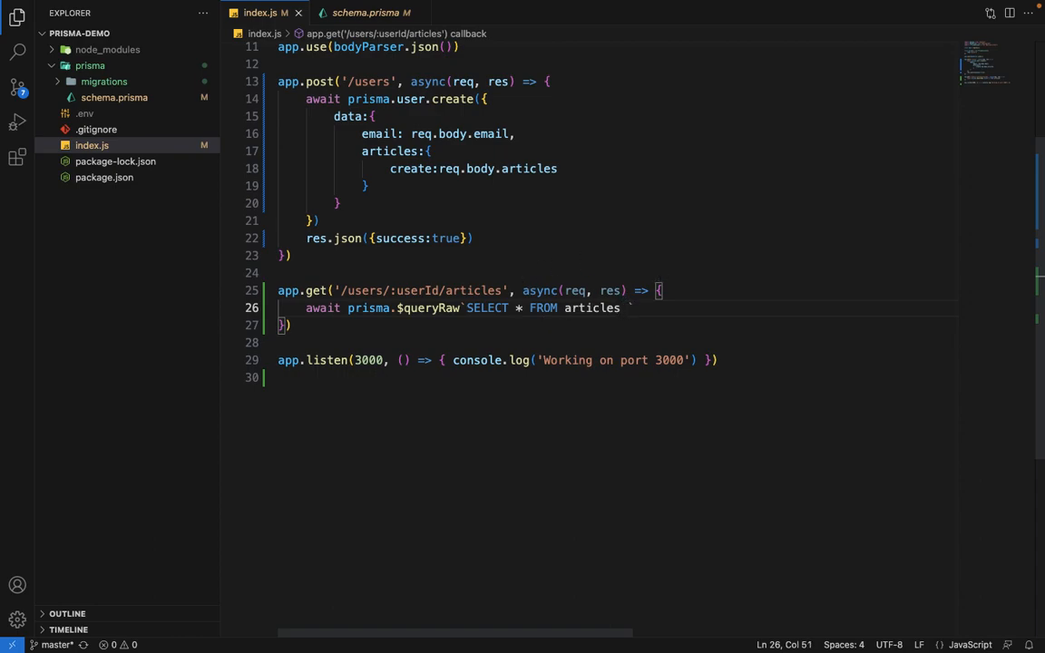
Step: Add WHERE userId=${req.params.userId} to the raw query
type("WHERE")
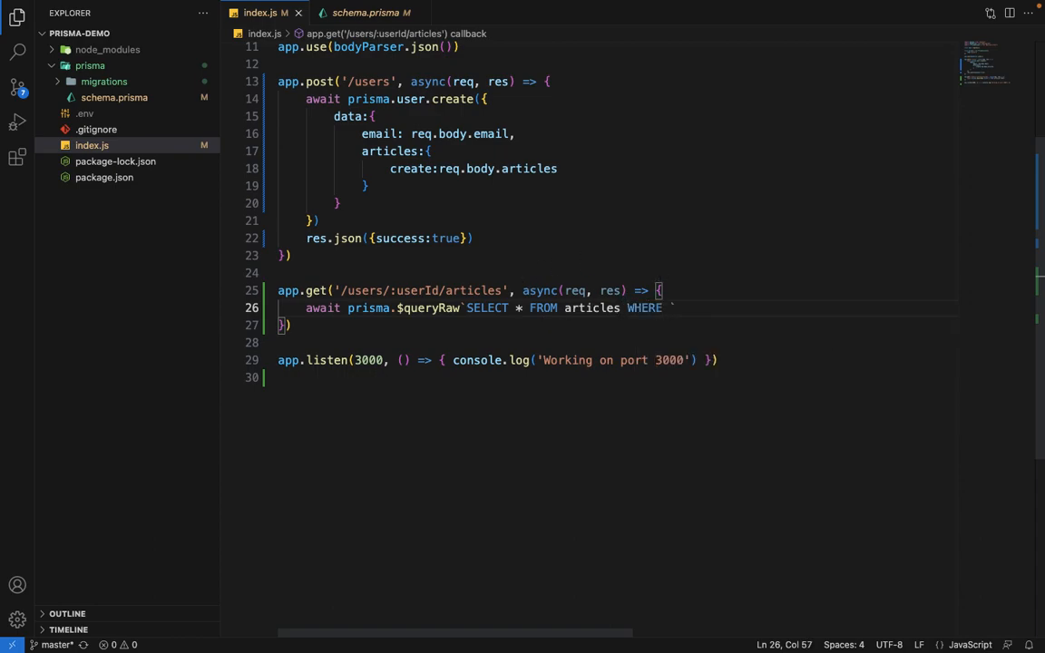
type("userId=")
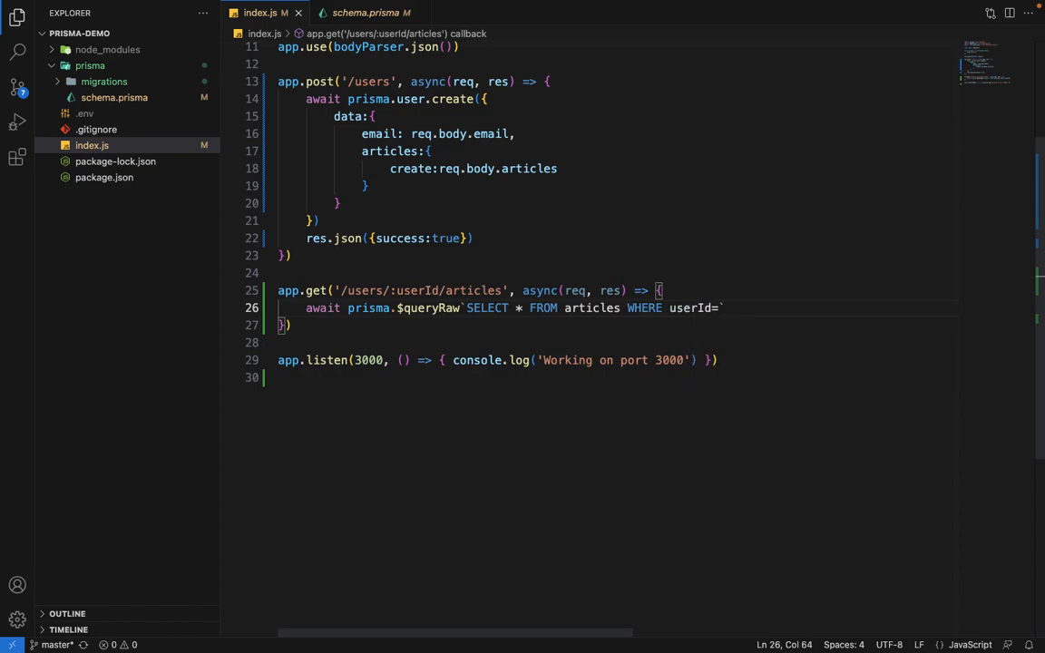
type("${")
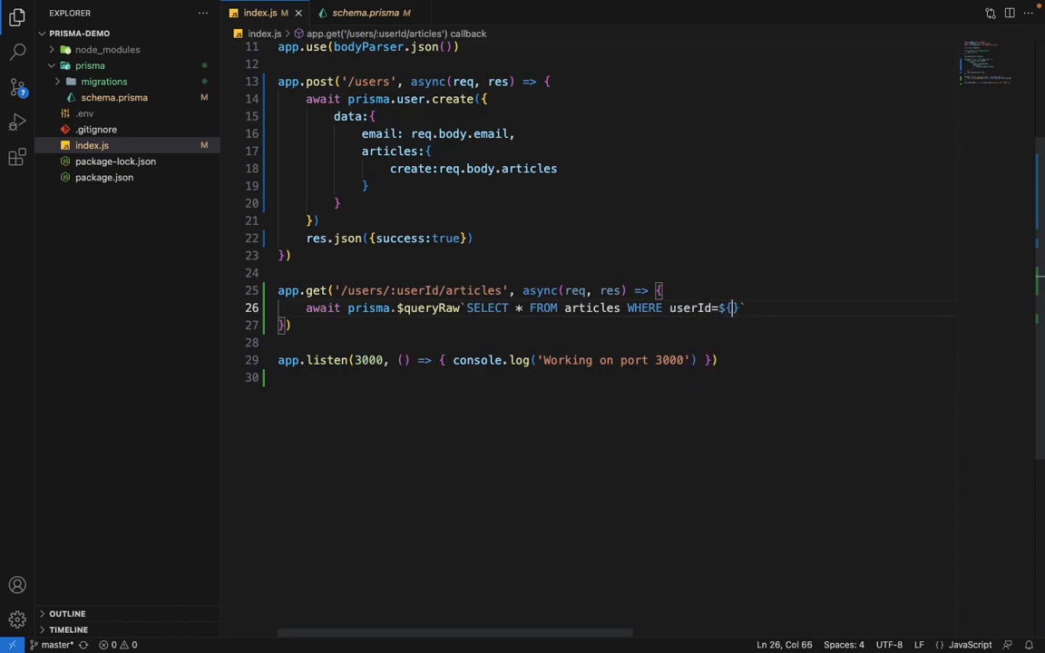
type("re")
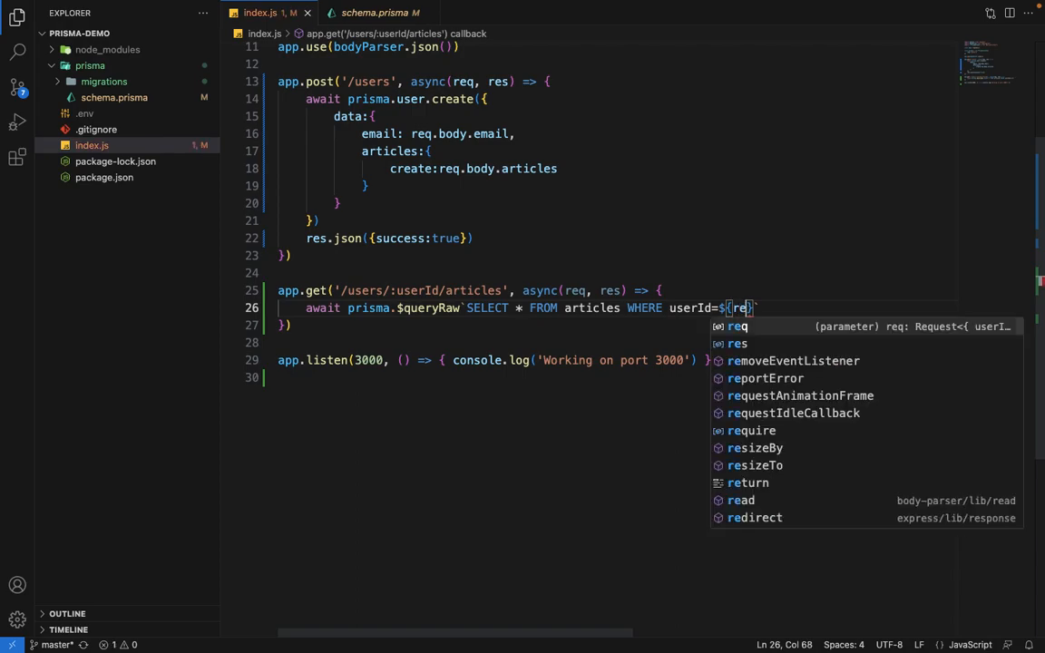
type("q.params")
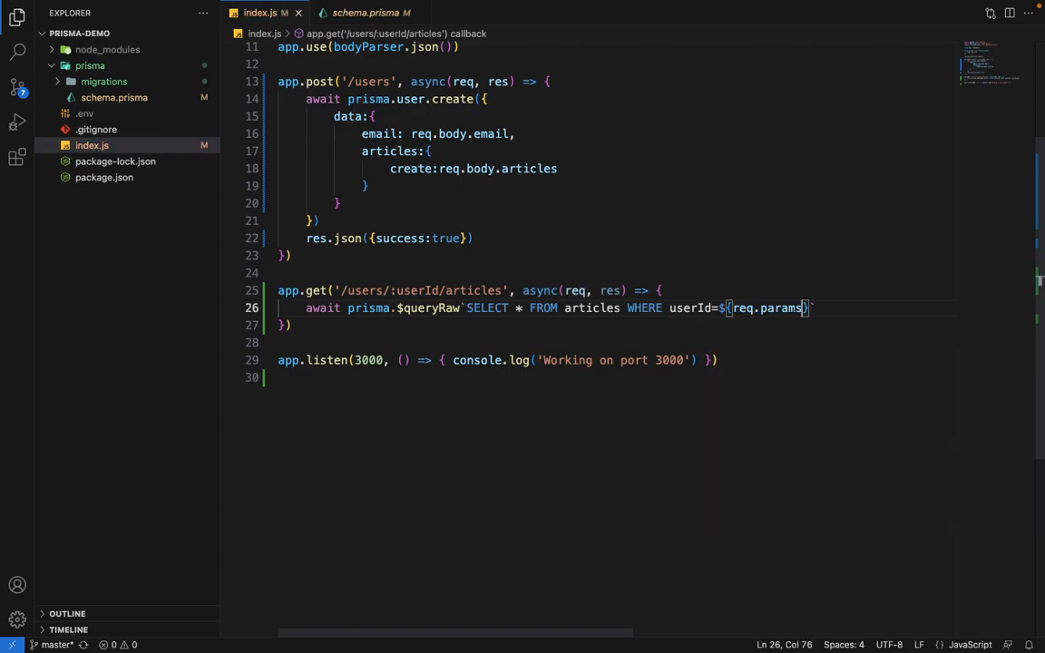
type(".userId")
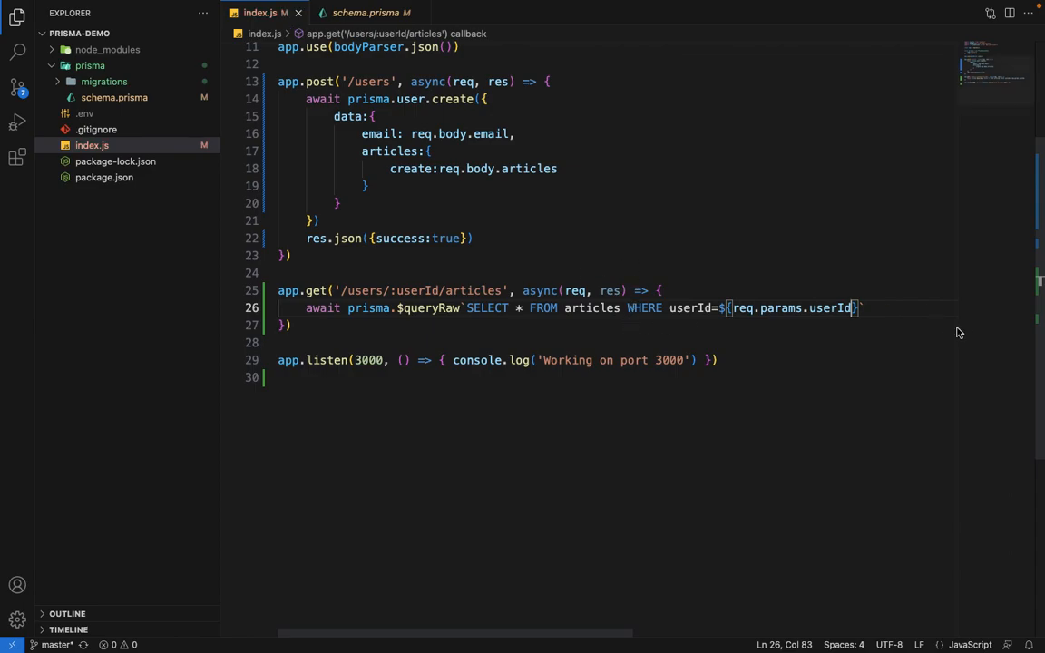
mouse_move(297, 312)
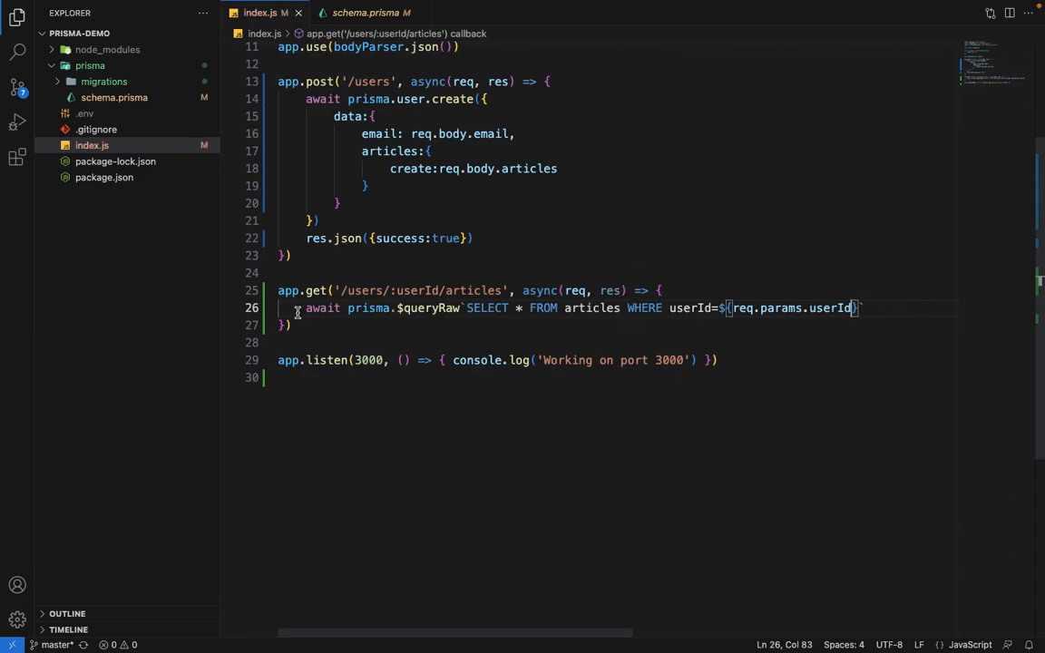
Step: Assign the query to const result and return it with res.json(result)
type("c")
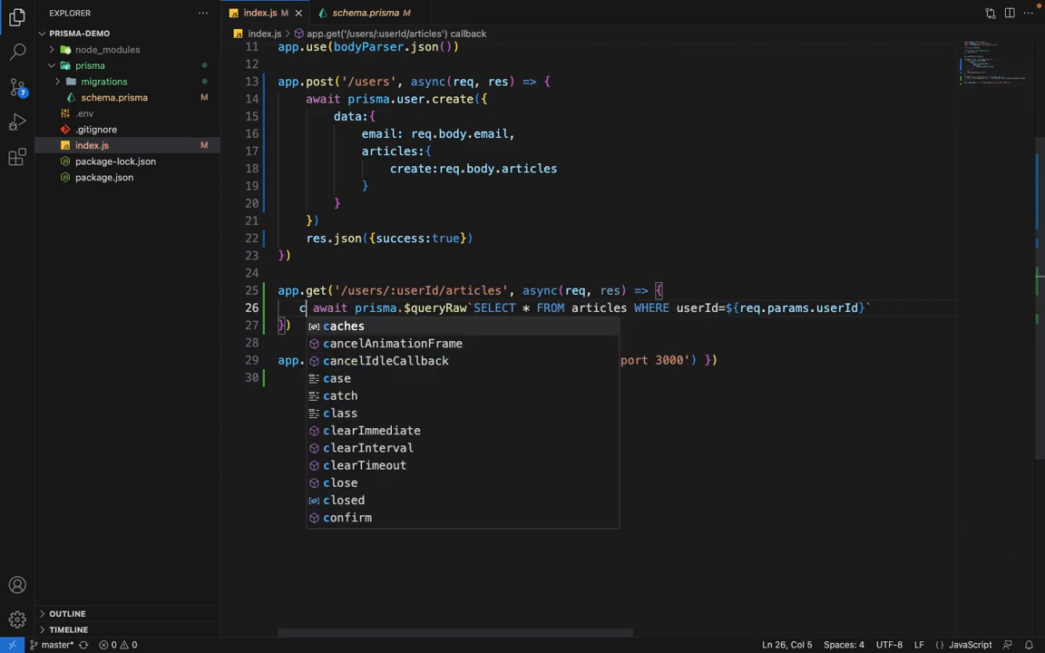
type("onst result =")
type("res.")
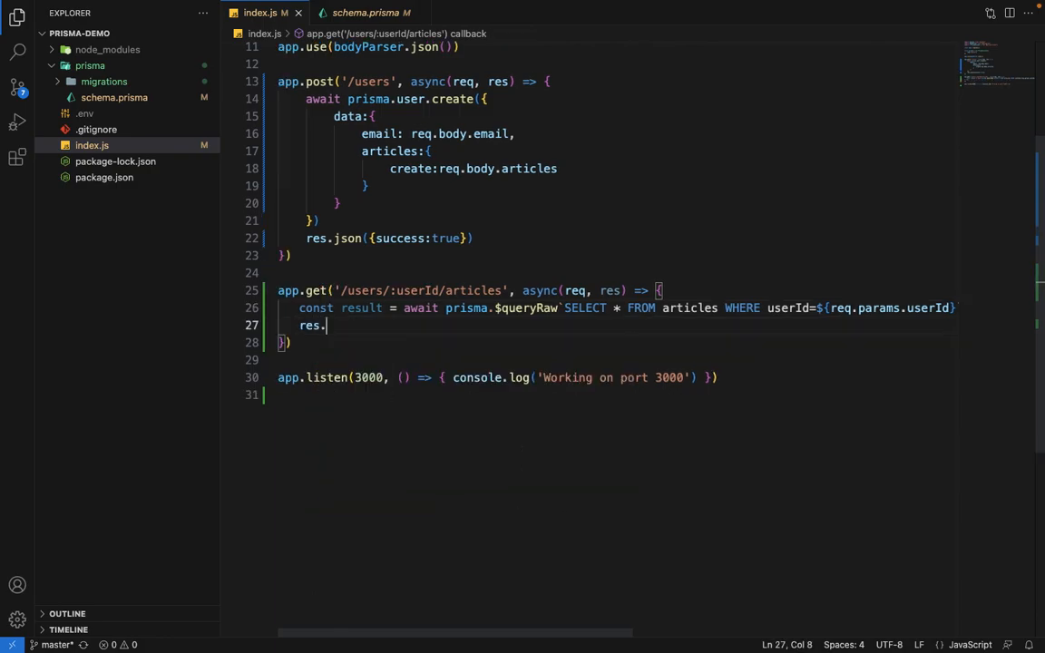
type("json(")
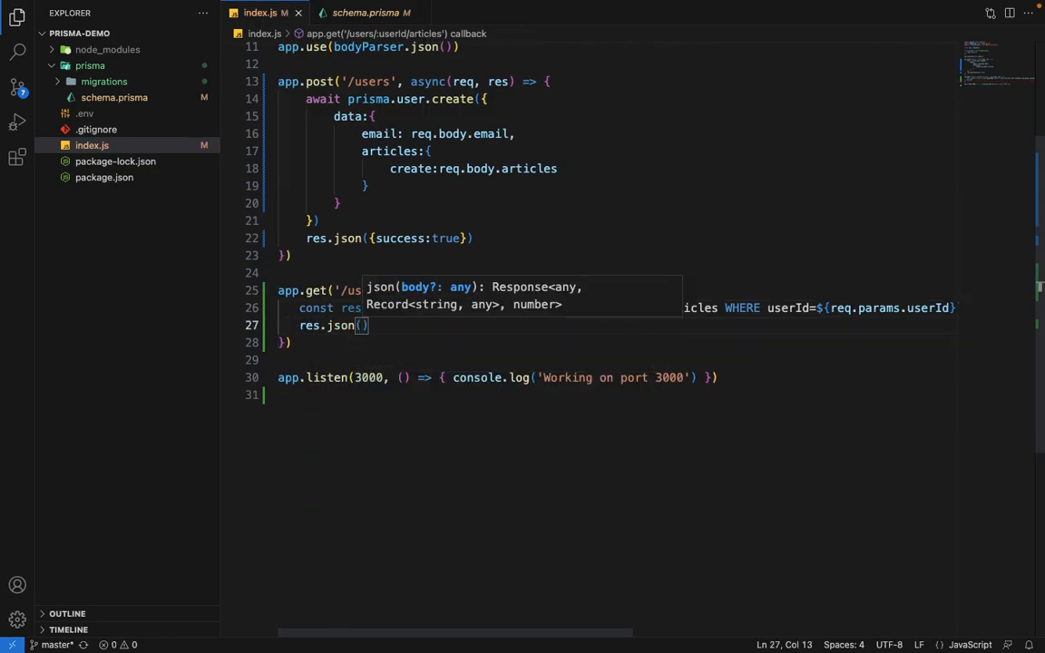
type("re")
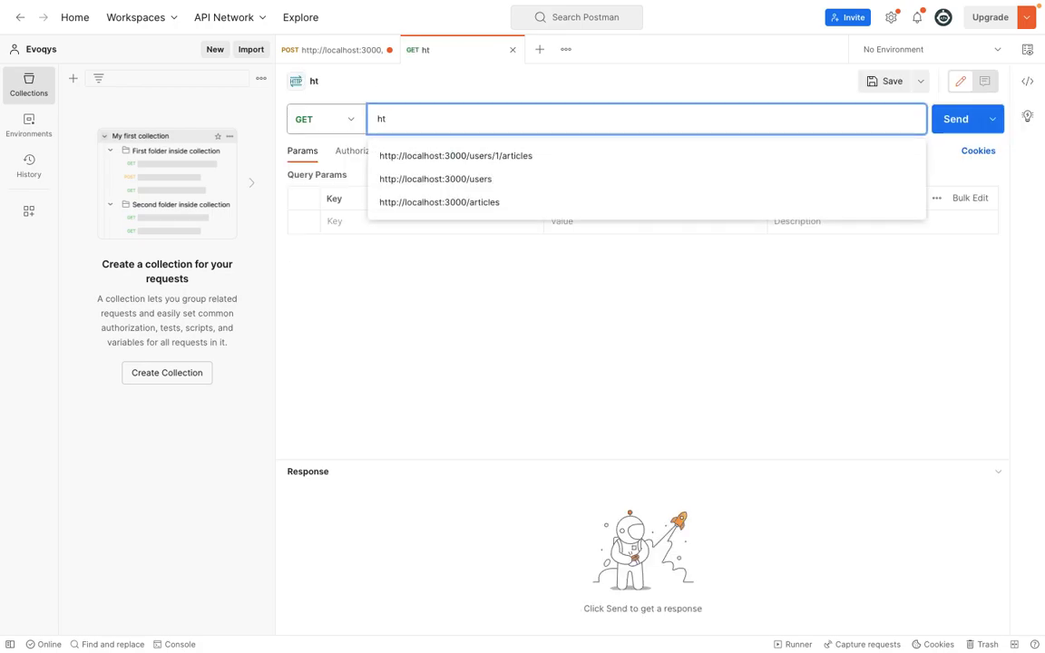
left_click(455, 155)
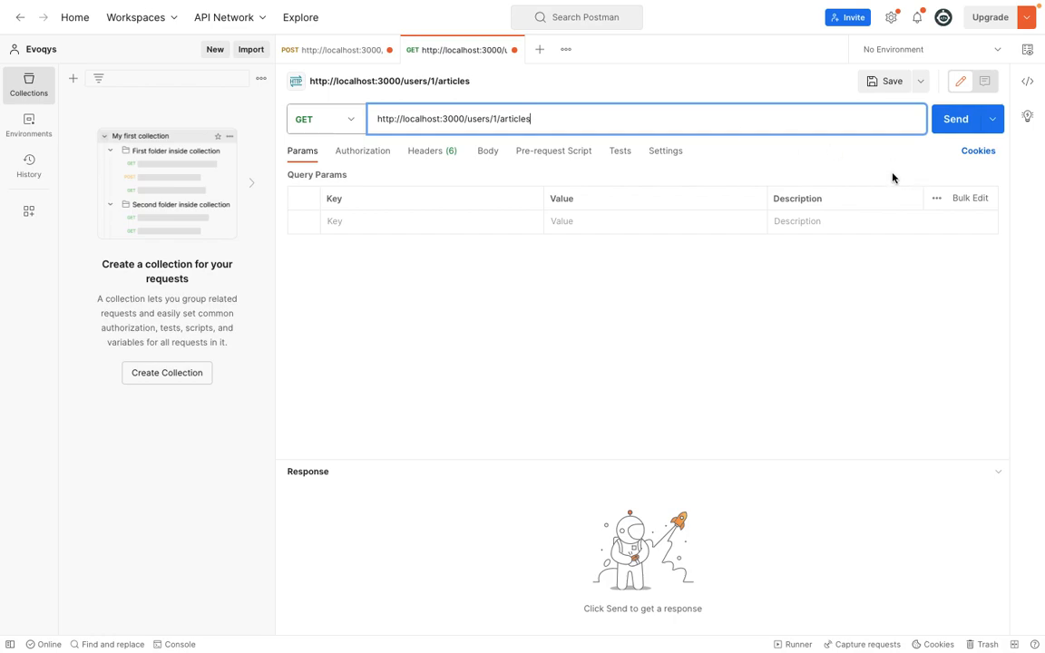
left_click(960, 119)
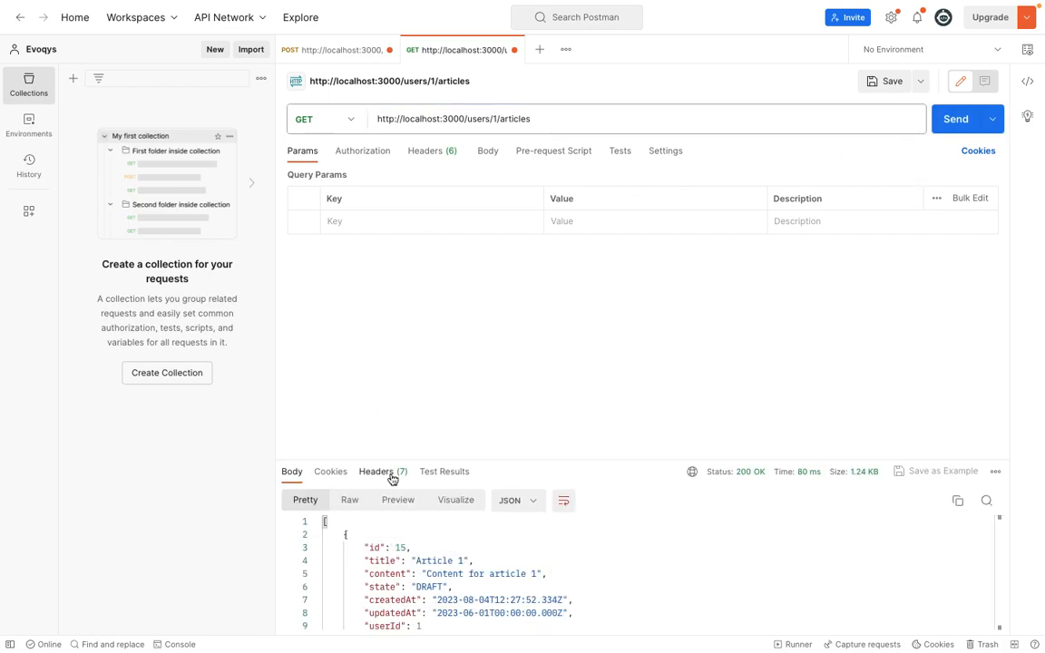
scroll("down", 3)
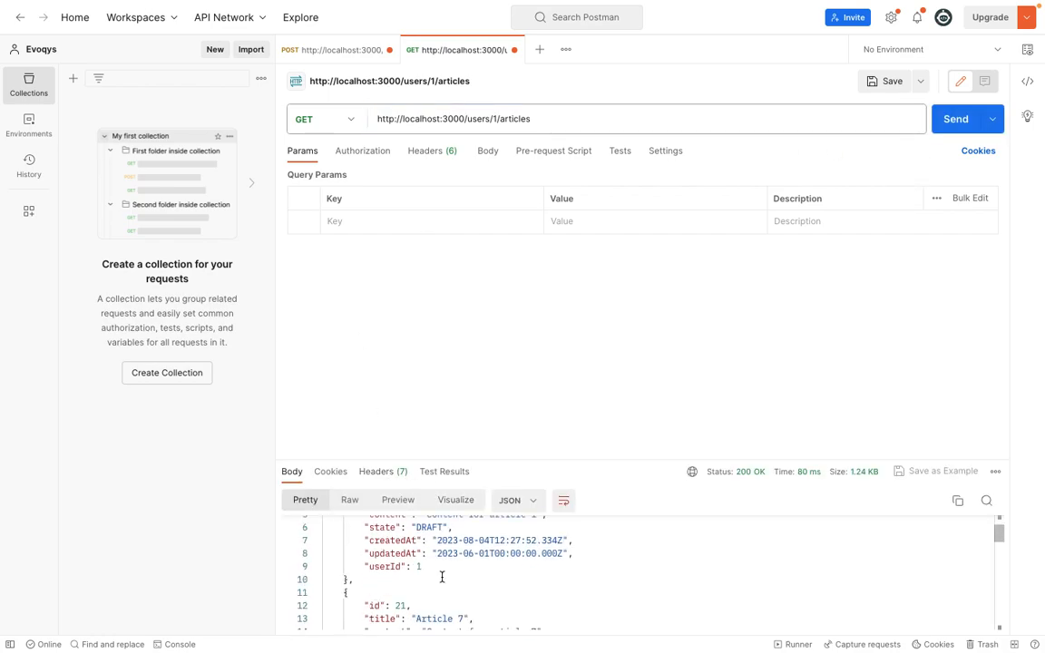
scroll("down", 3)
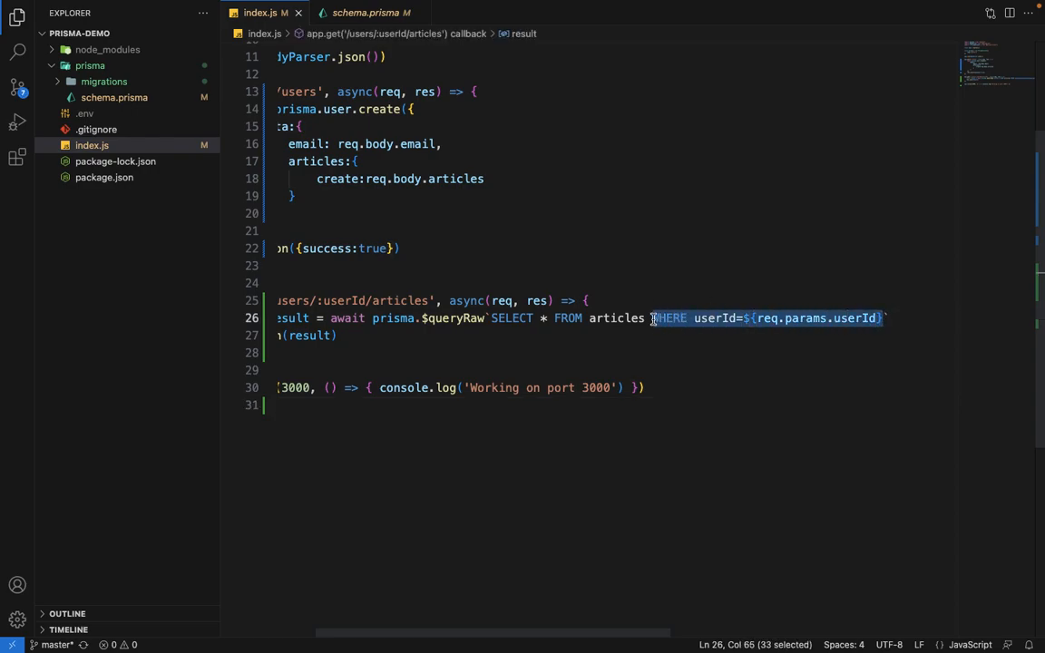
Step: Rewrite the query as INNER JOIN User ON articles.userId=User.id WHERE articles.userId=${req.params.userId}
key("Delete")
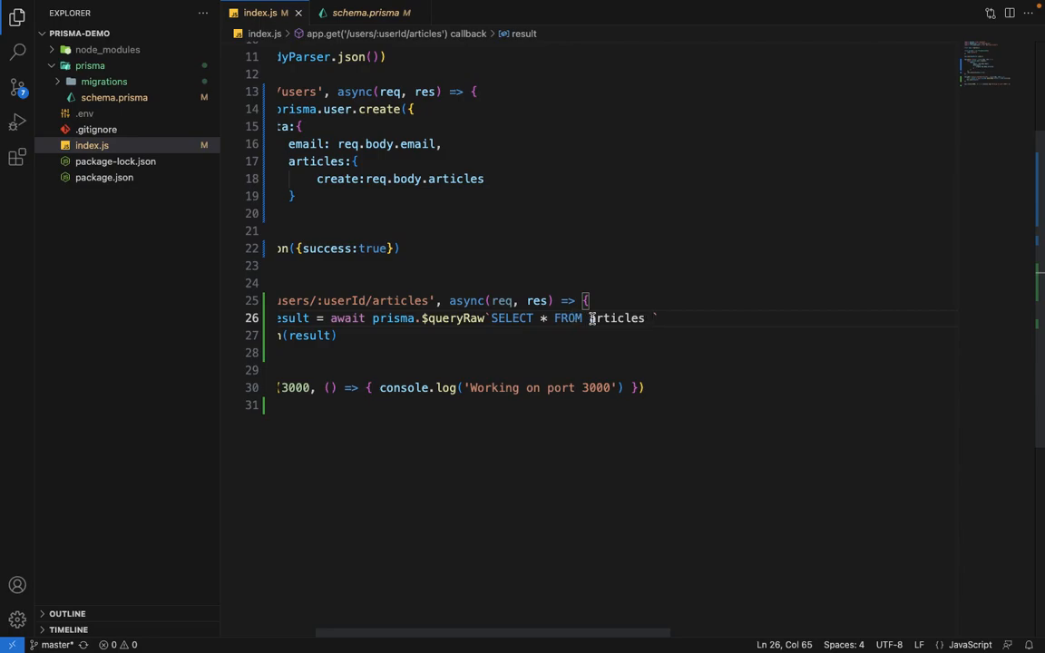
type("INNER JOIN")
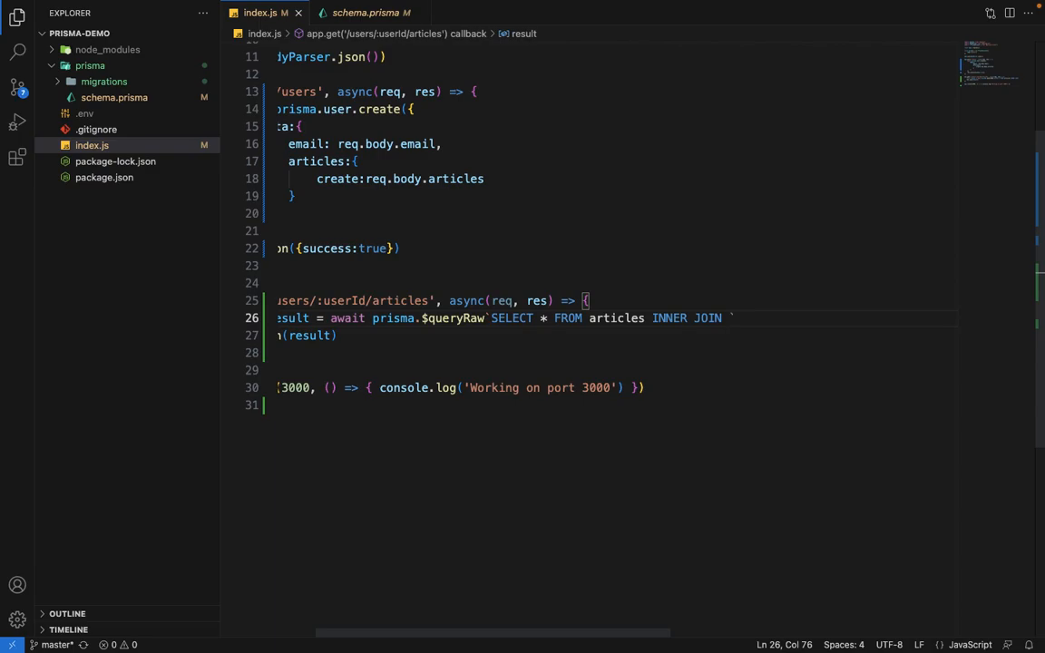
type("User On artic")
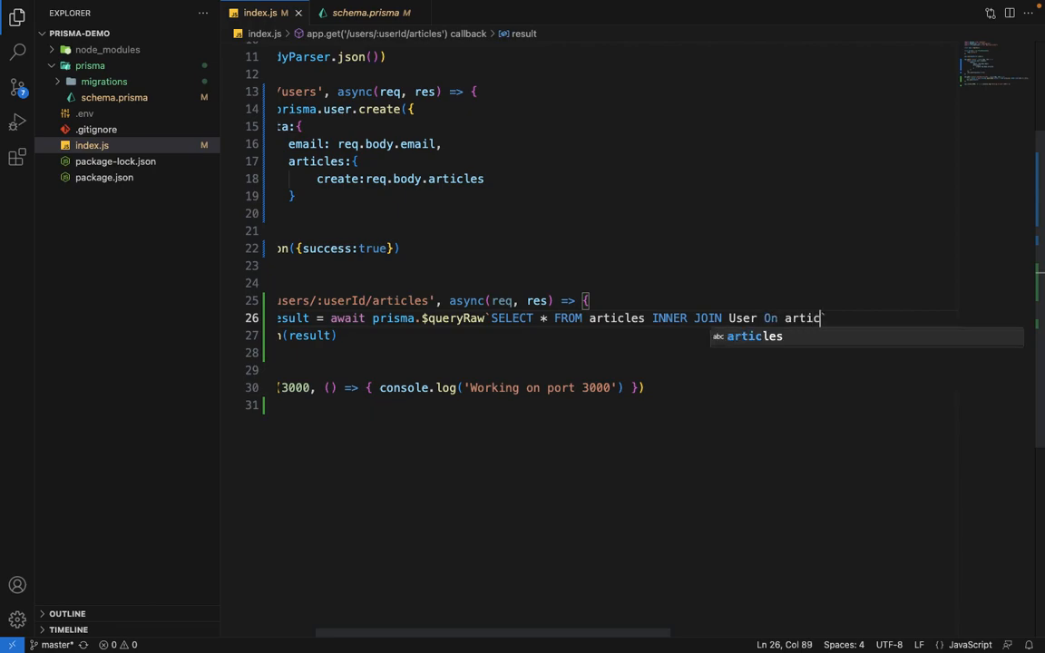
type("les.u")
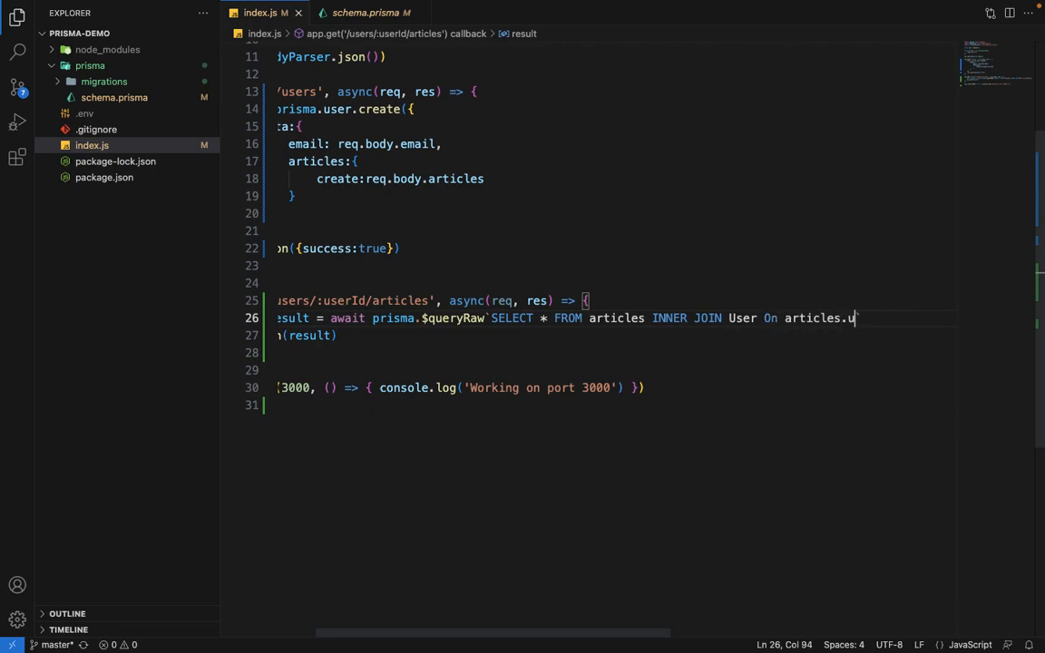
type("serId")
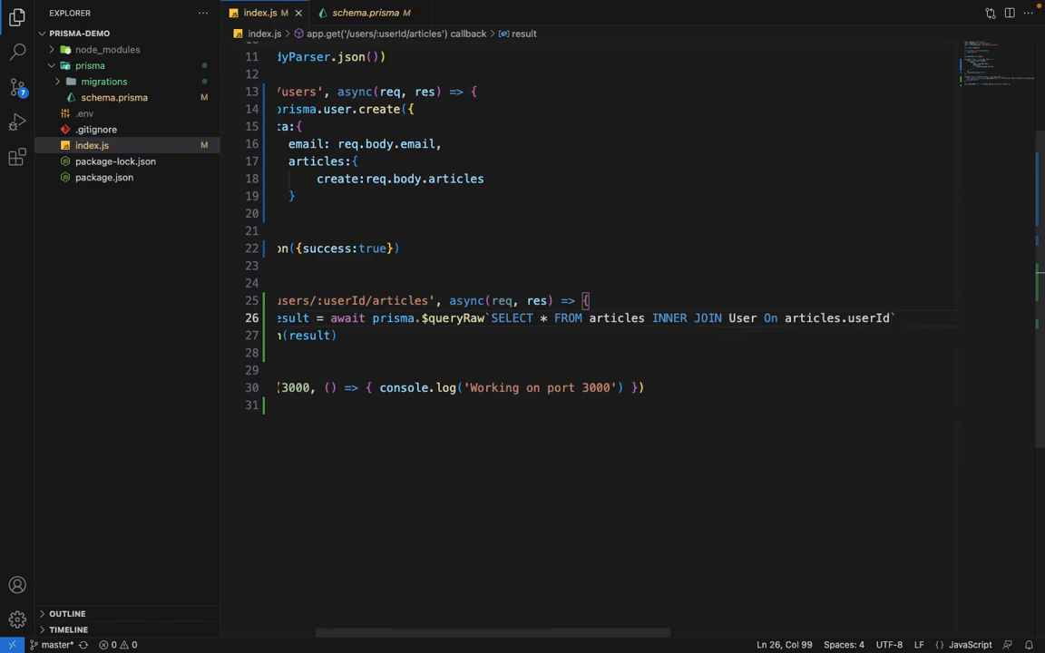
type("=User.id WHERE articles.us")
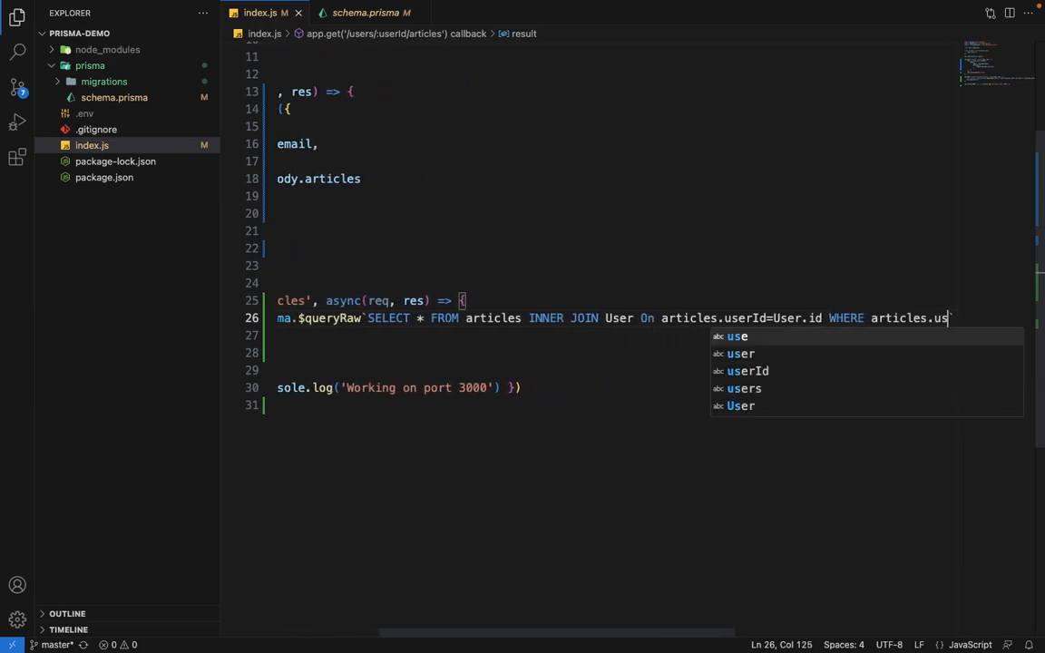
type("erId=")
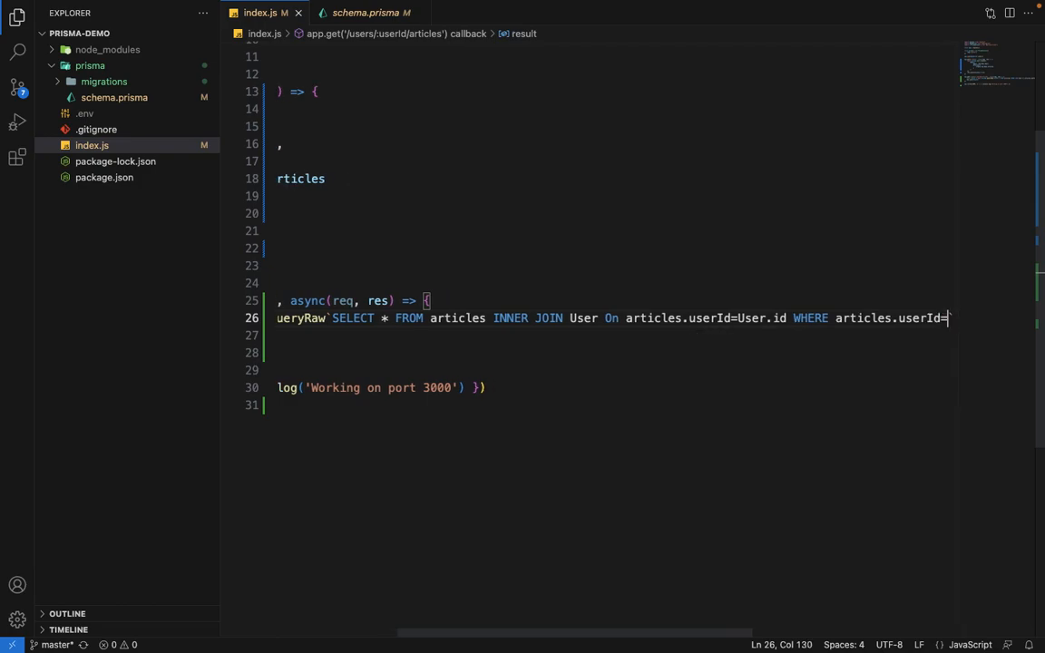
type("${req")
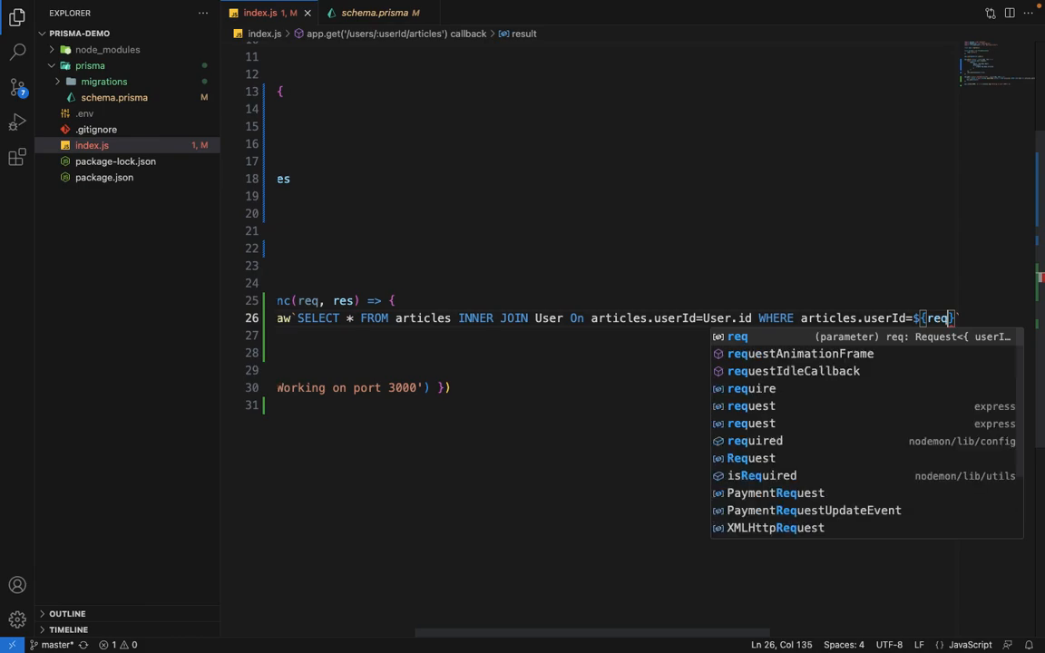
type(".params.us")
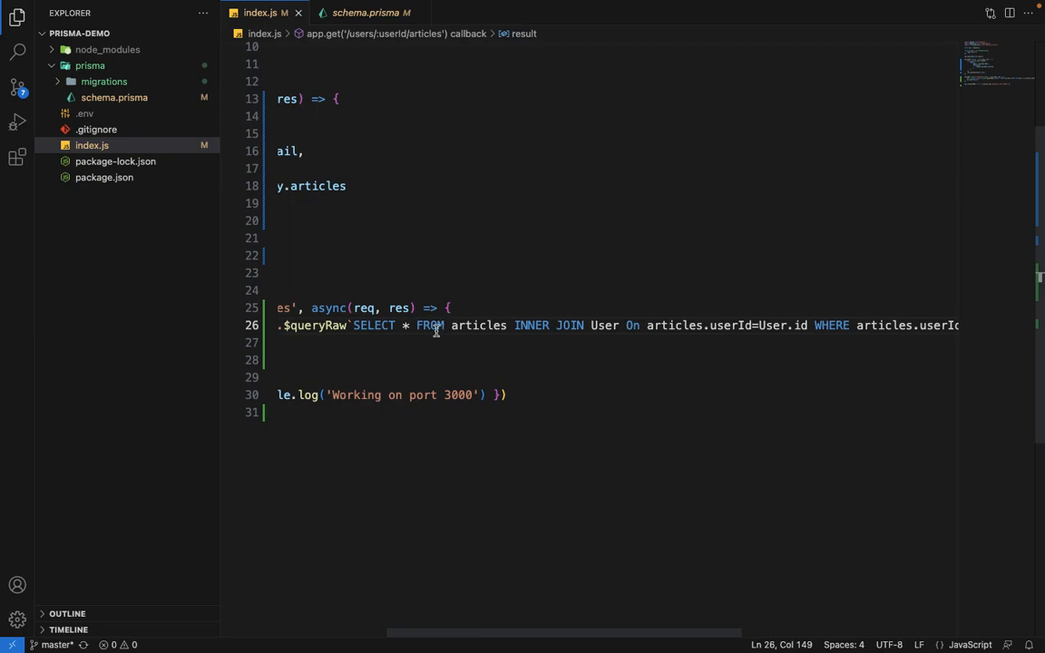
mouse_move(514, 331)
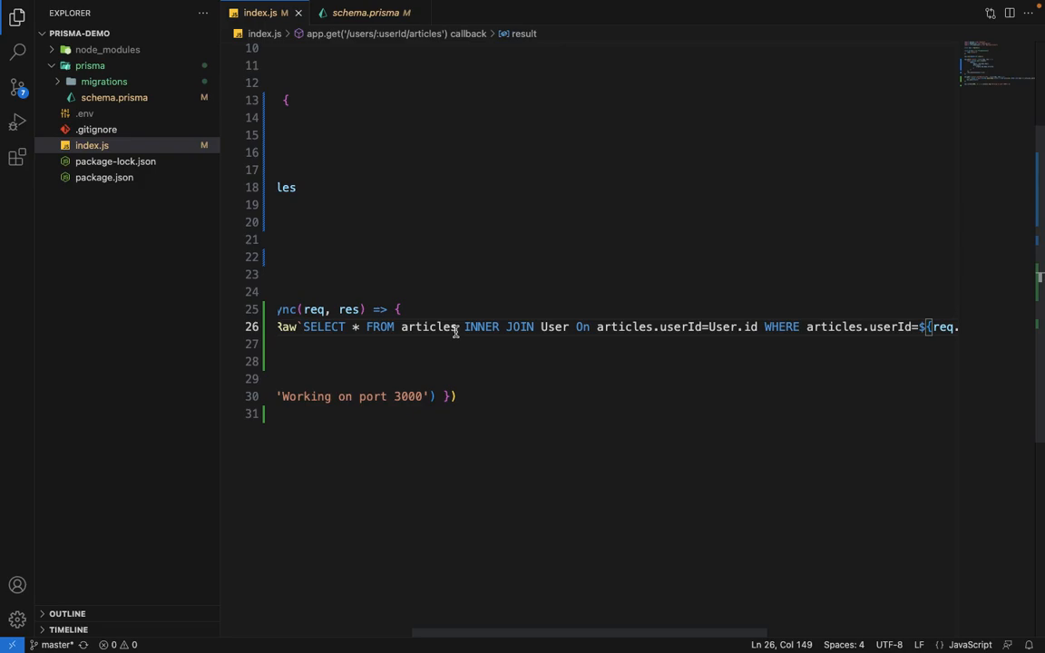
mouse_move(421, 338)
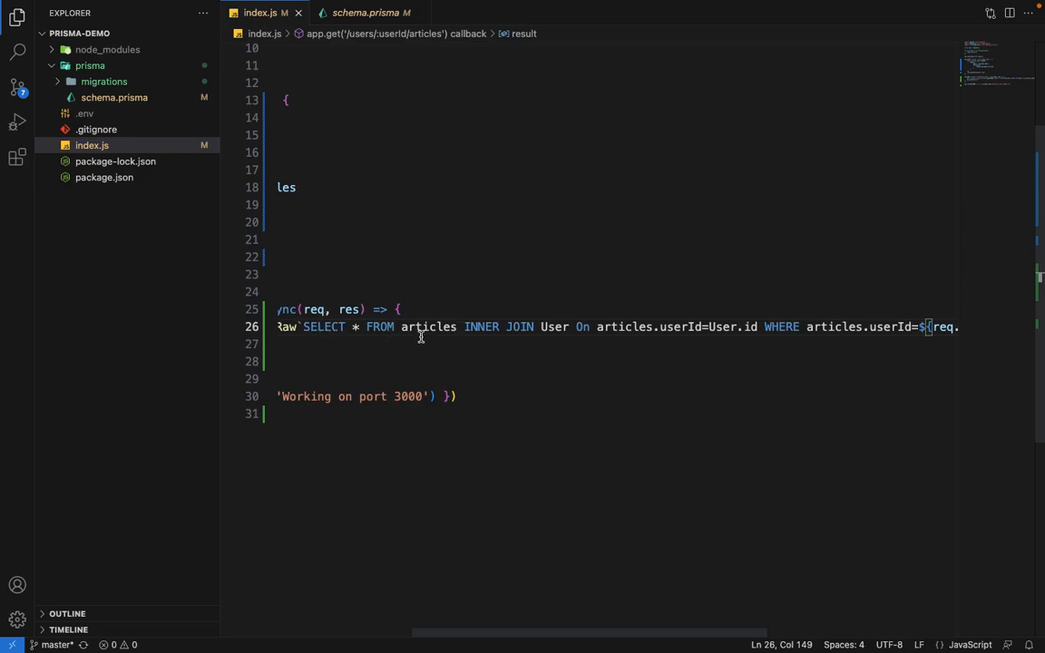
mouse_move(545, 327)
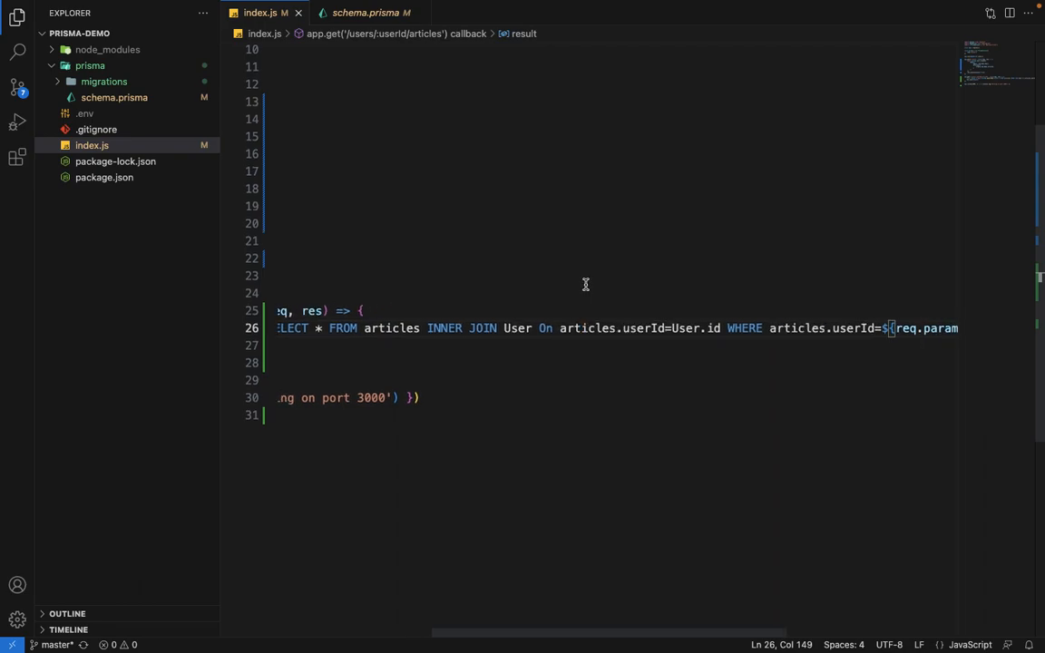
mouse_move(632, 338)
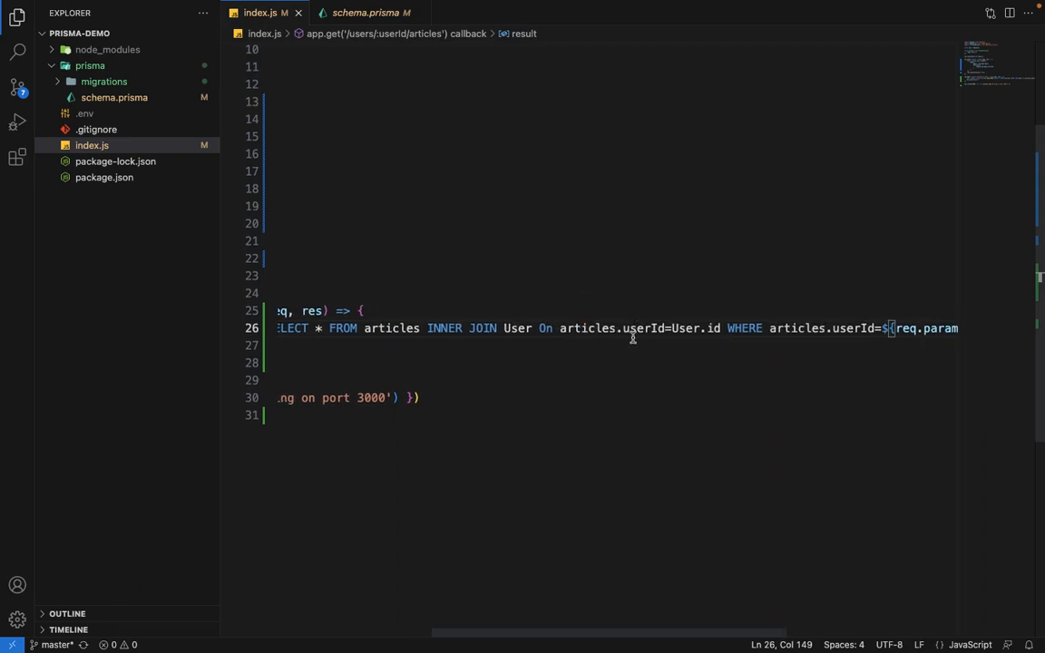
mouse_move(711, 324)
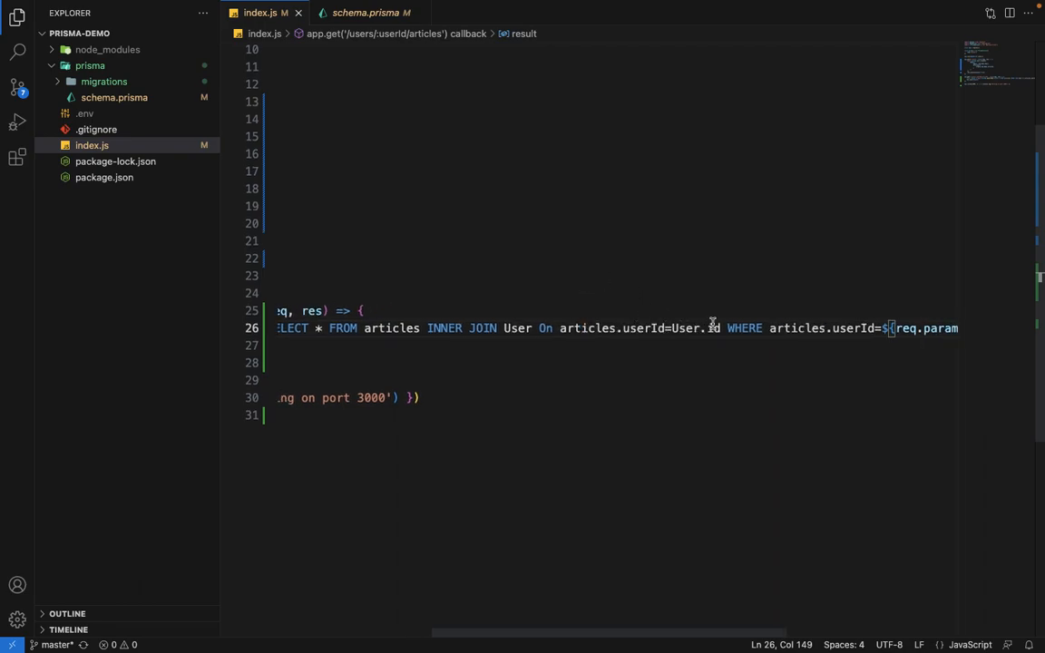
mouse_move(693, 331)
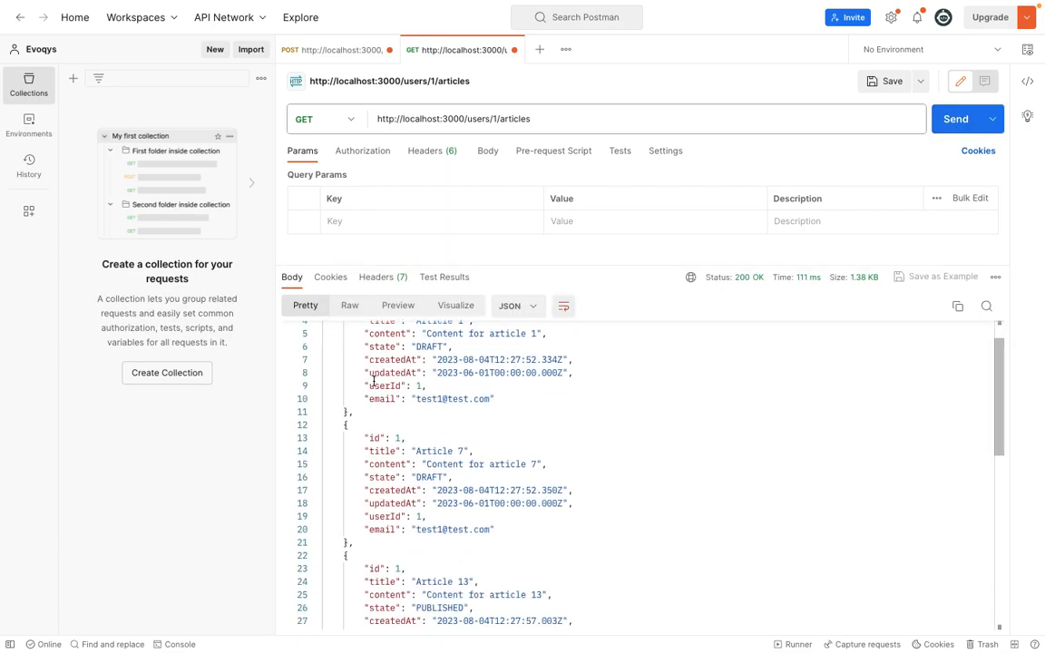
Step: Highlight the joined user email field in the user 1 articles response
double_click(455, 400)
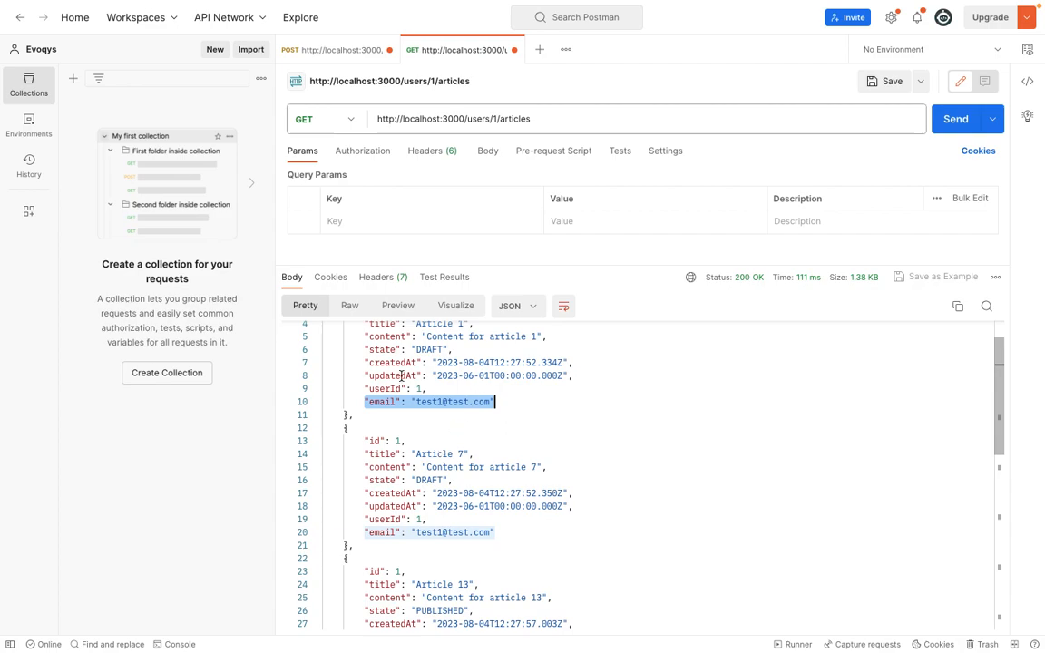
mouse_move(408, 437)
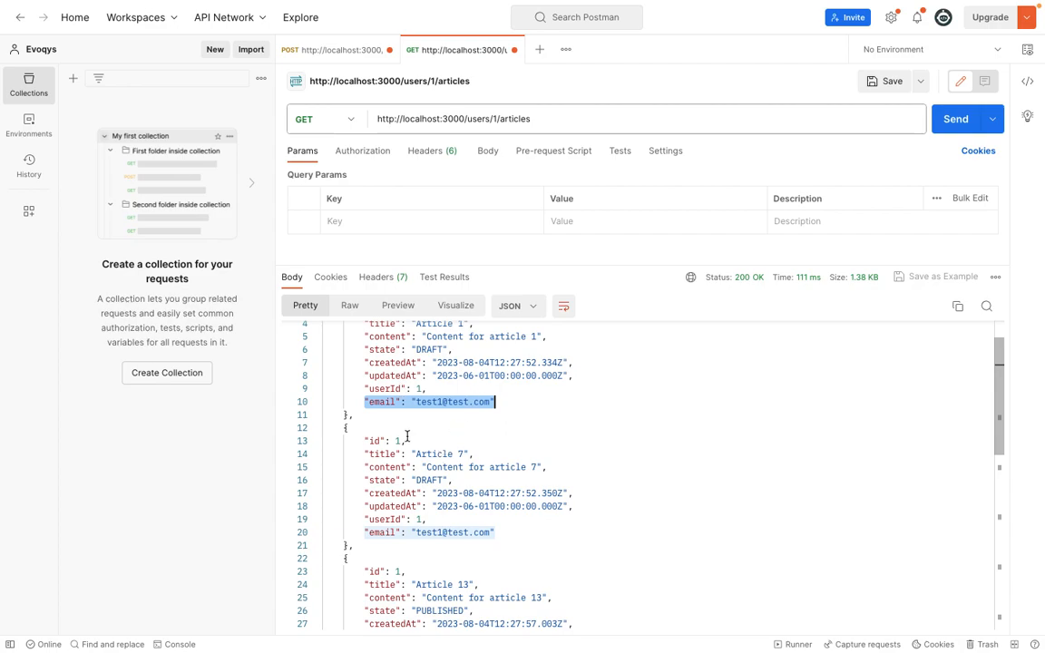
mouse_move(451, 389)
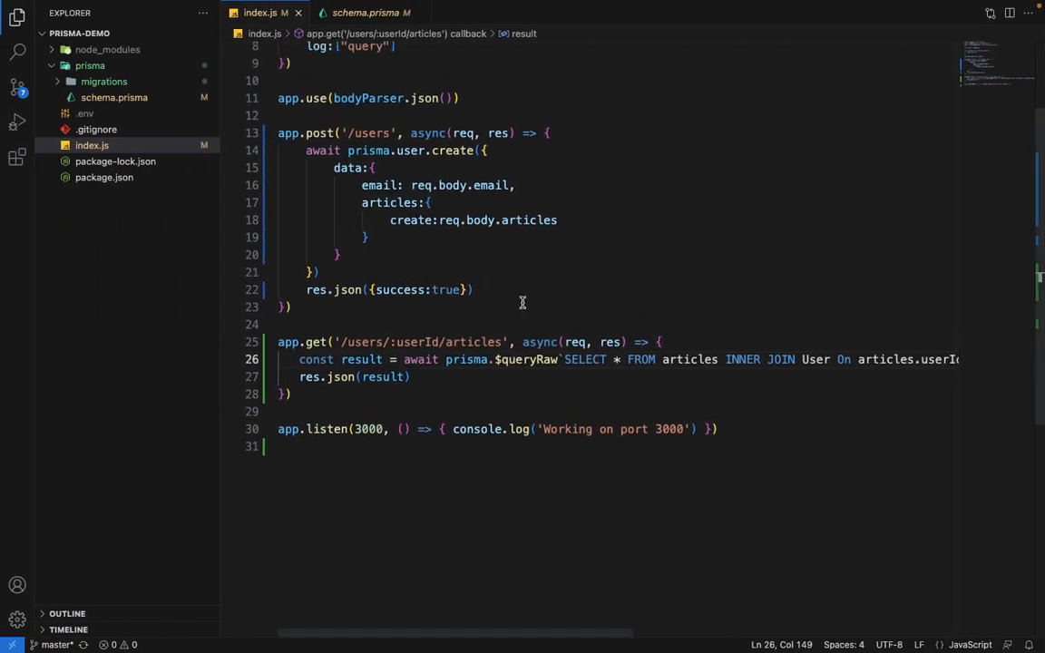
mouse_move(464, 379)
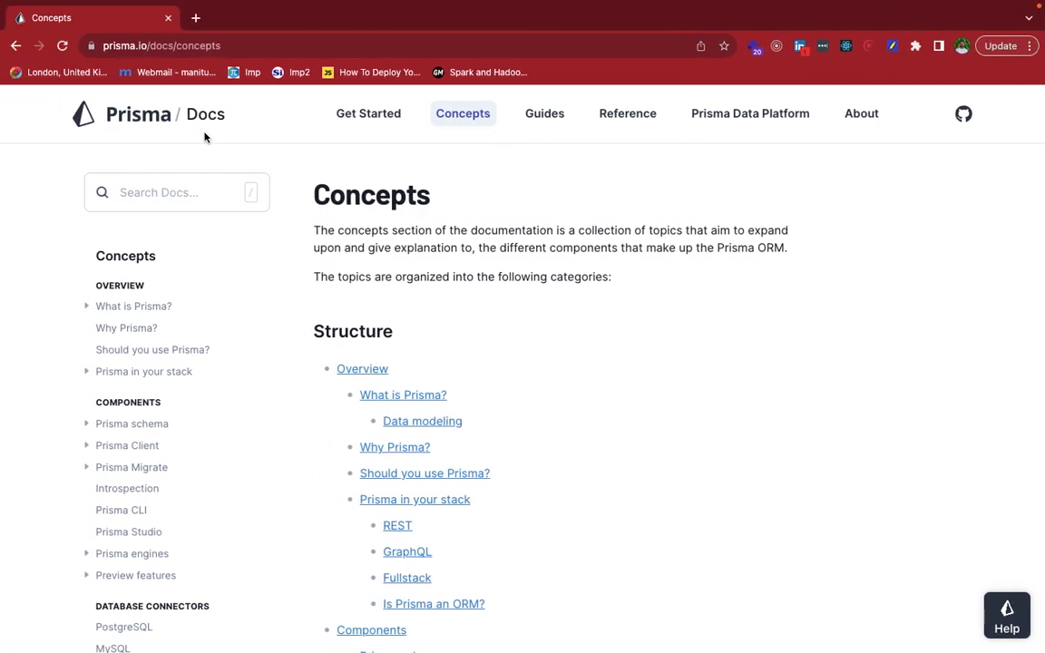
mouse_move(463, 114)
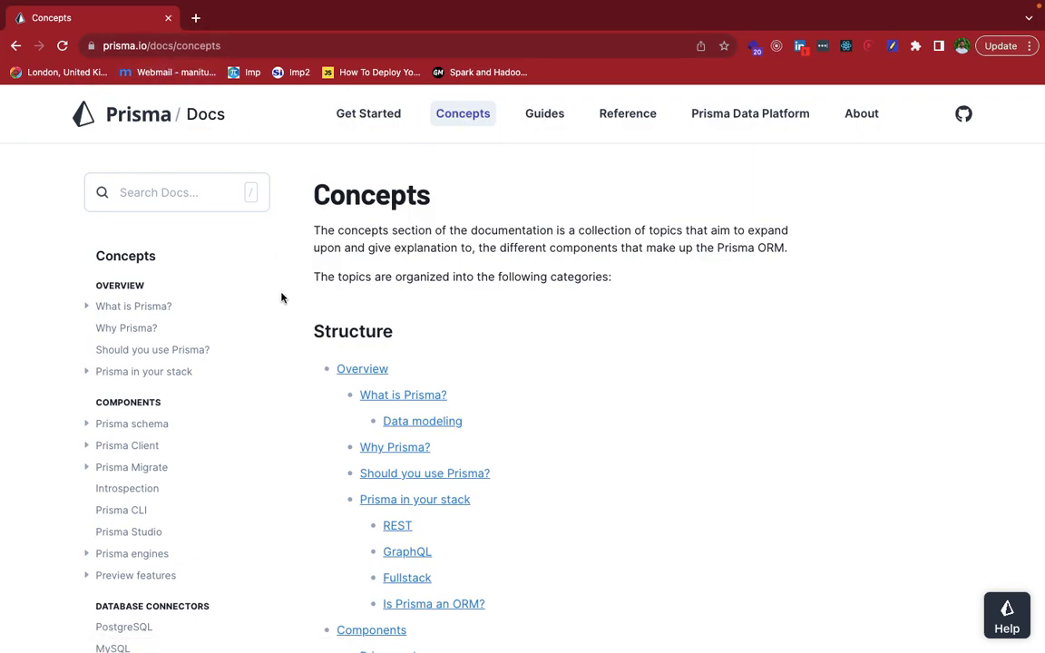
Step: Expand Prisma Client in the docs sidebar and go to Raw database access
scroll("down", 3)
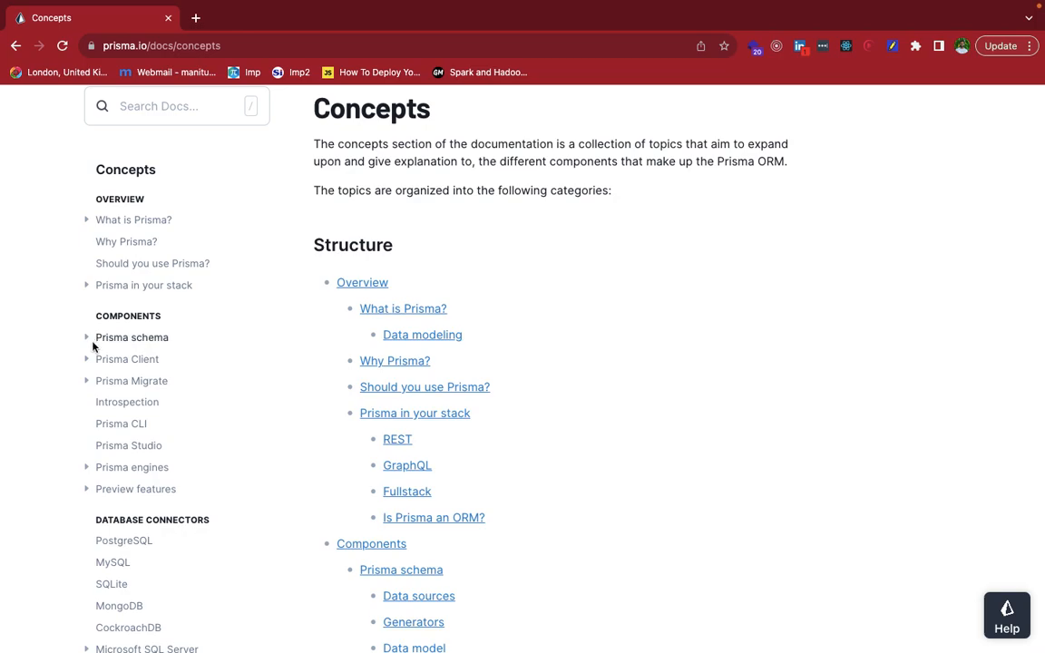
left_click(127, 359)
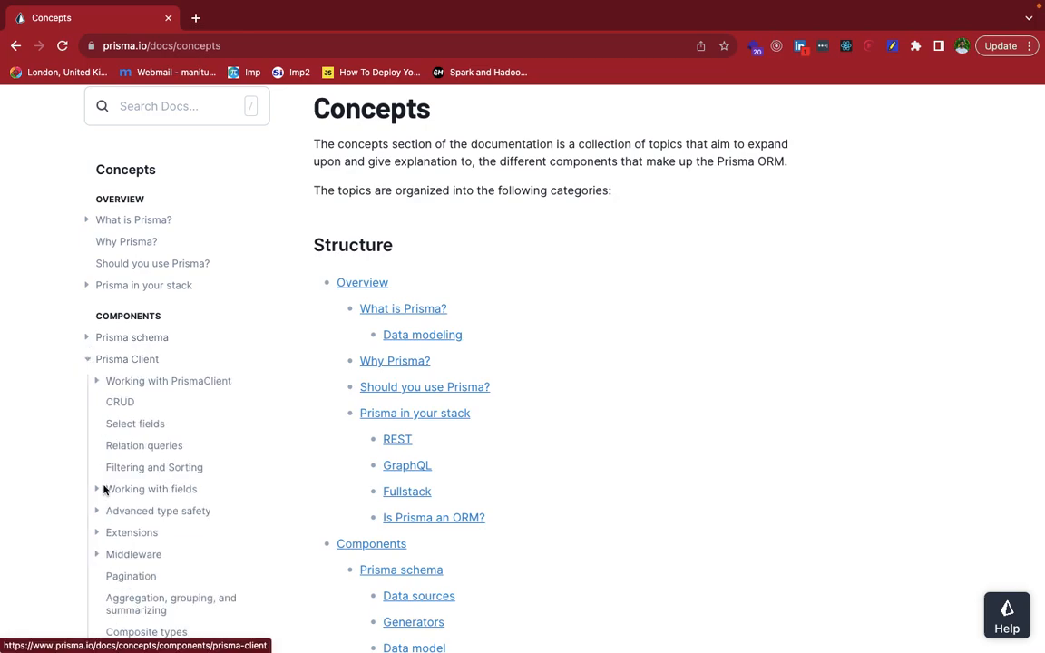
scroll("down", 3)
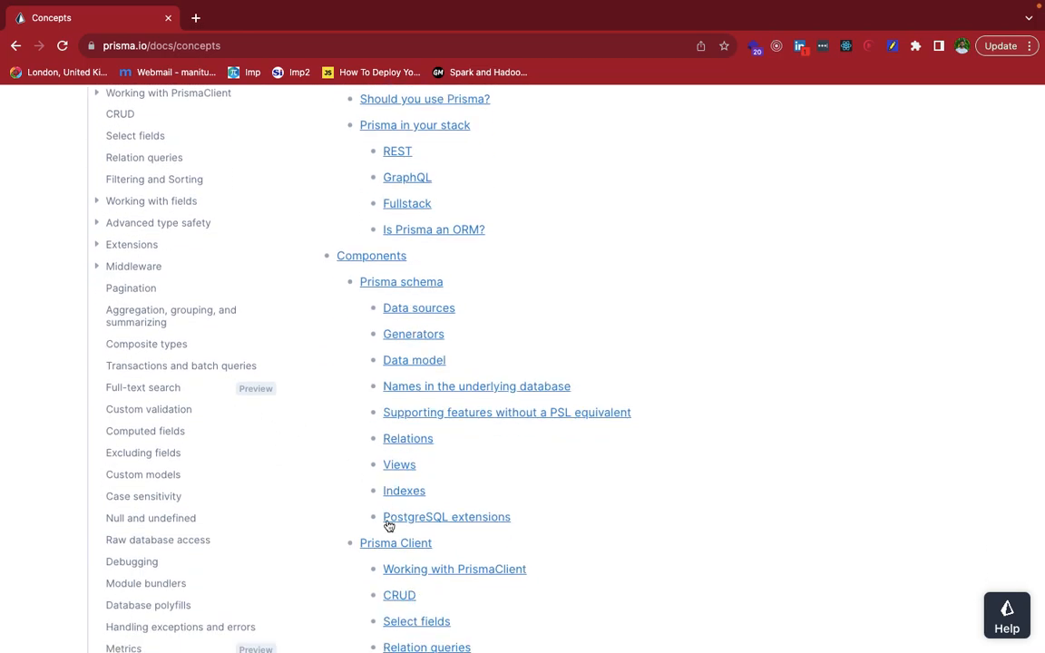
scroll("down", 3)
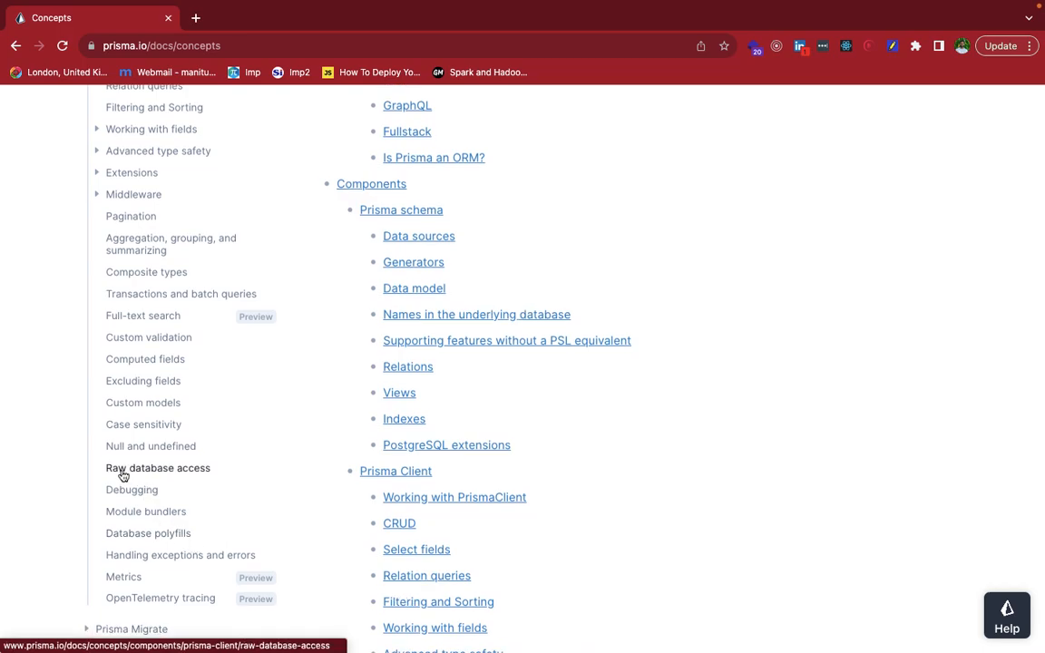
left_click(158, 468)
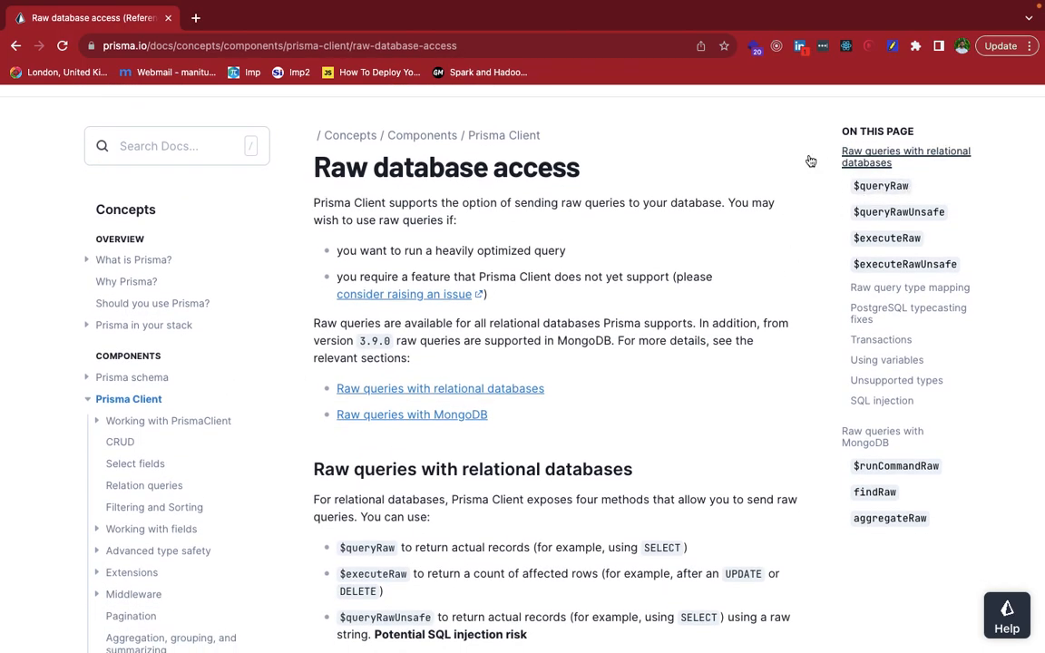
Step: Jump to the $queryRaw and $executeRaw sections and scroll through their explanations
scroll("down", 3)
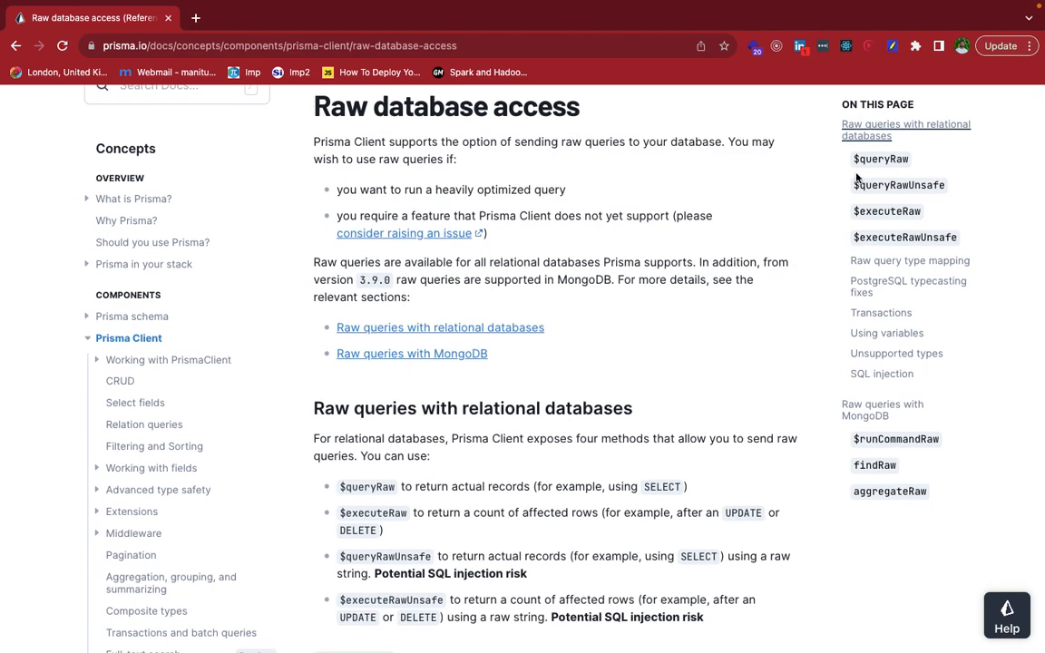
left_click(880, 158)
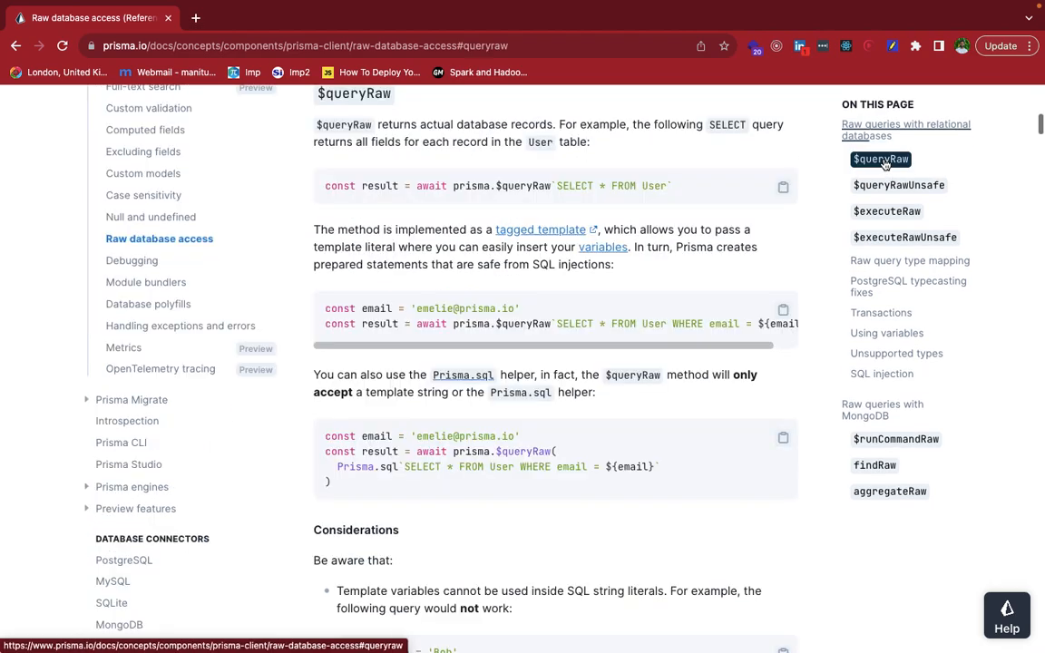
scroll("down", 3)
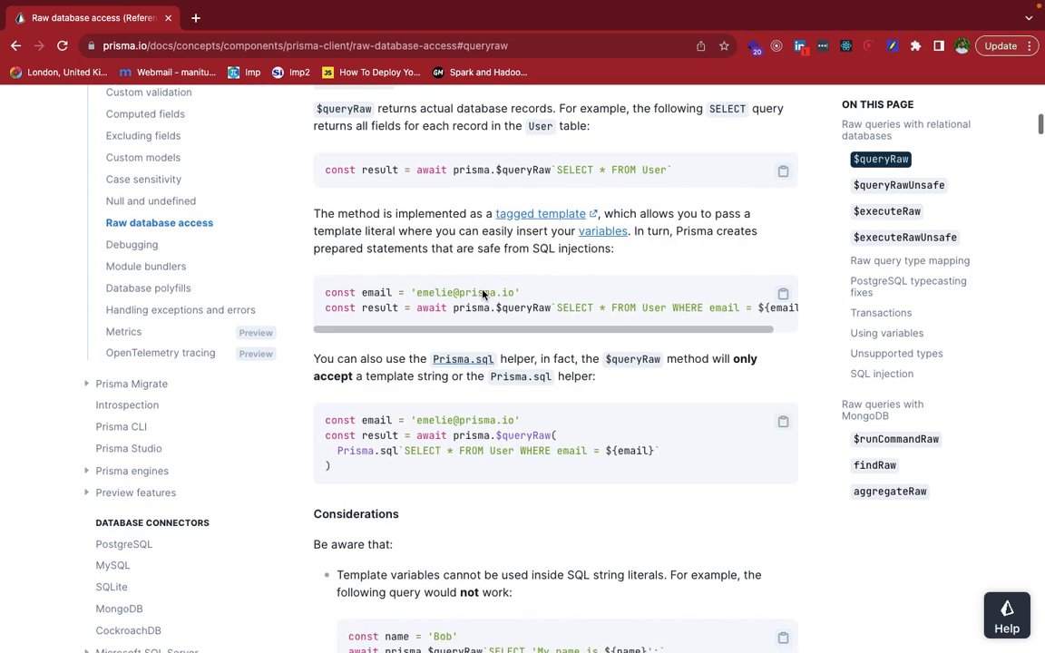
mouse_move(913, 222)
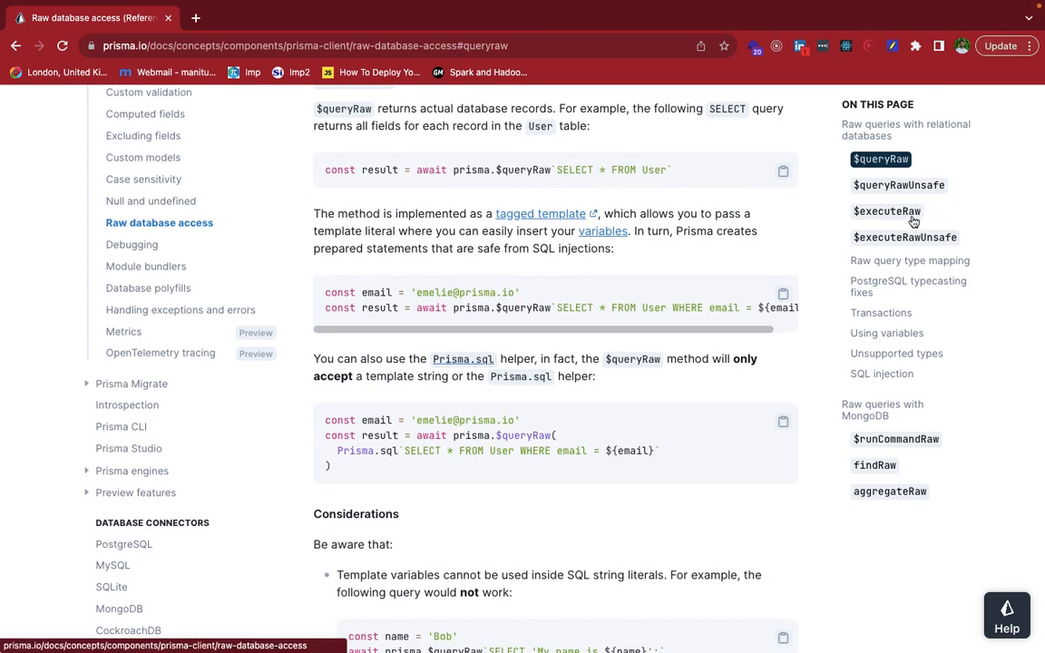
left_click(886, 211)
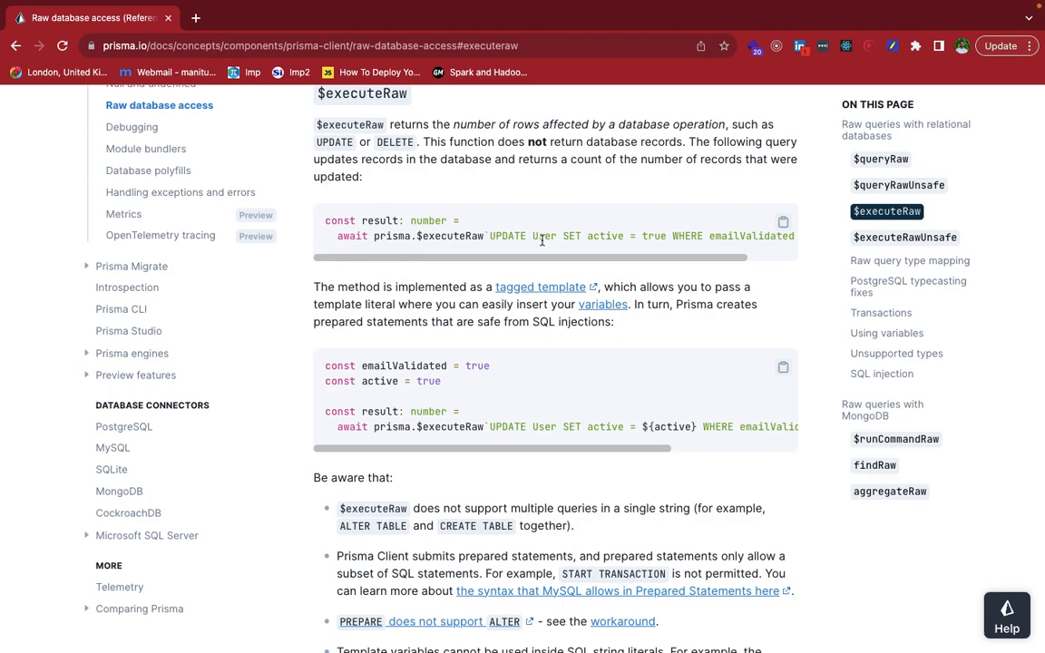
mouse_move(476, 251)
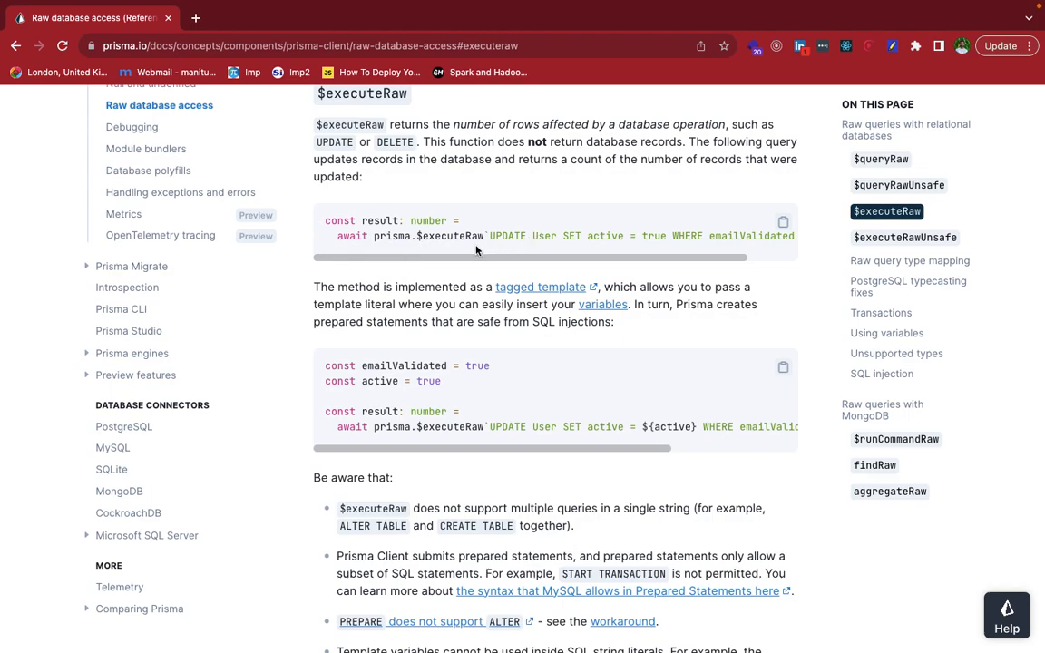
mouse_move(377, 226)
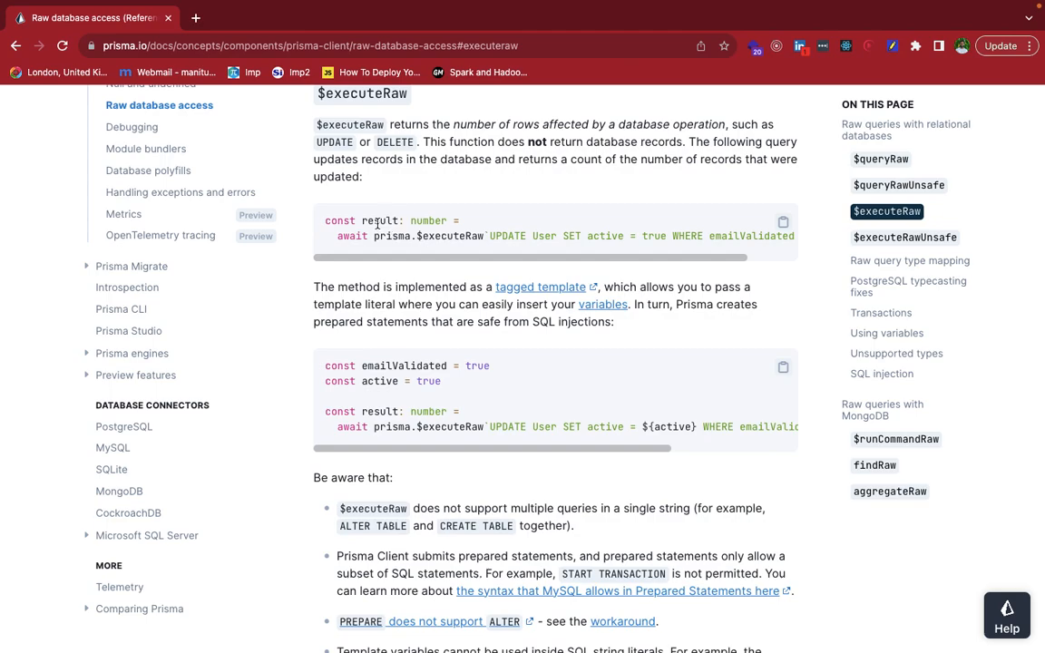
mouse_move(427, 269)
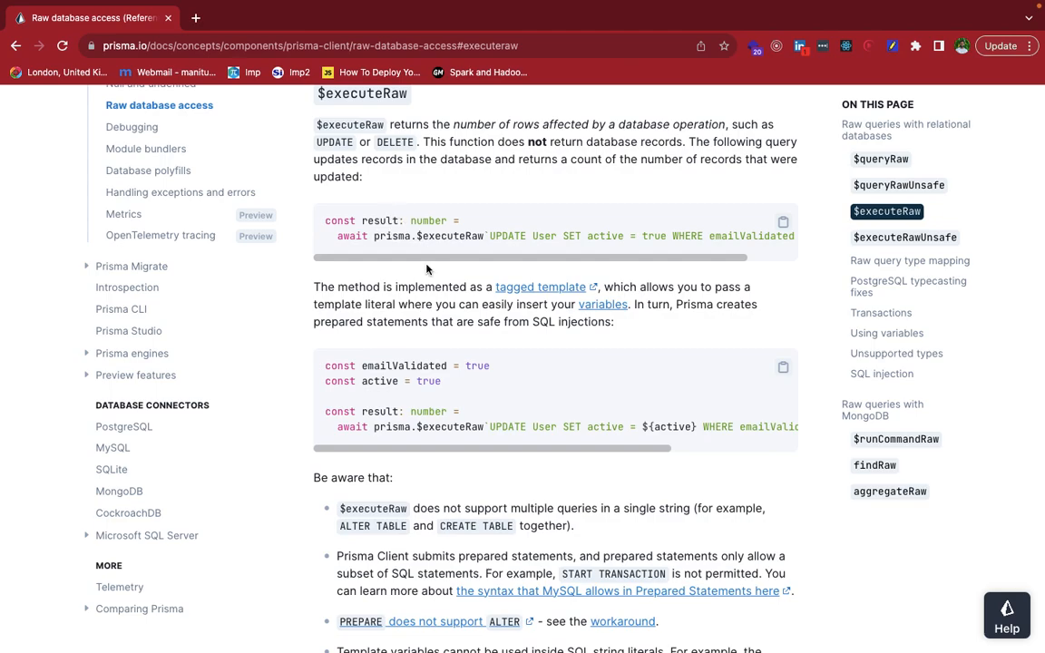
scroll("down", 3)
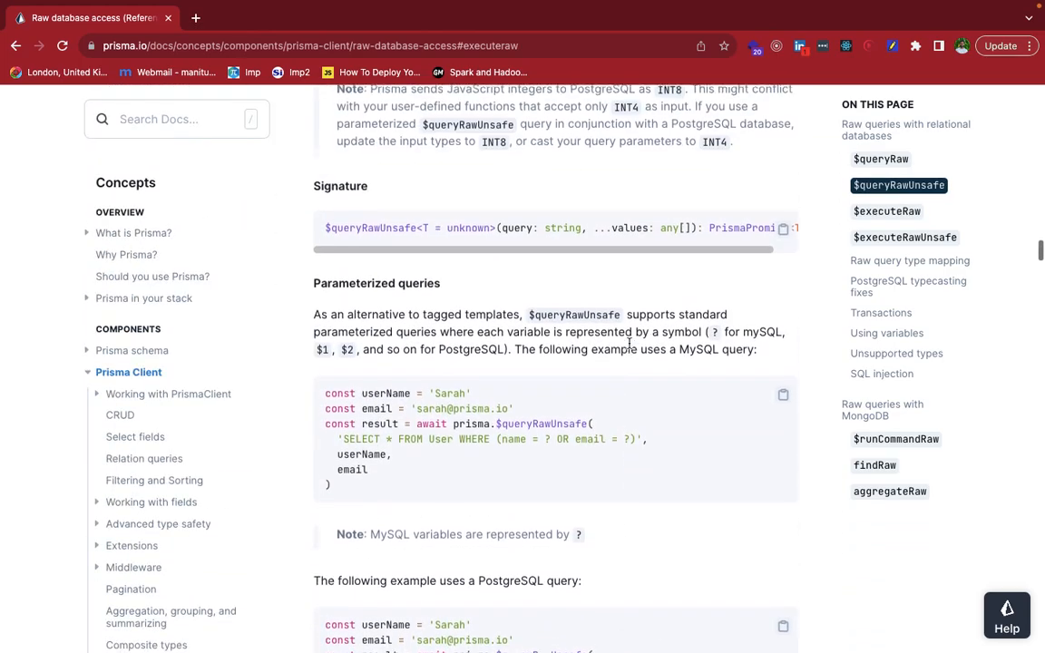
scroll("down", 3)
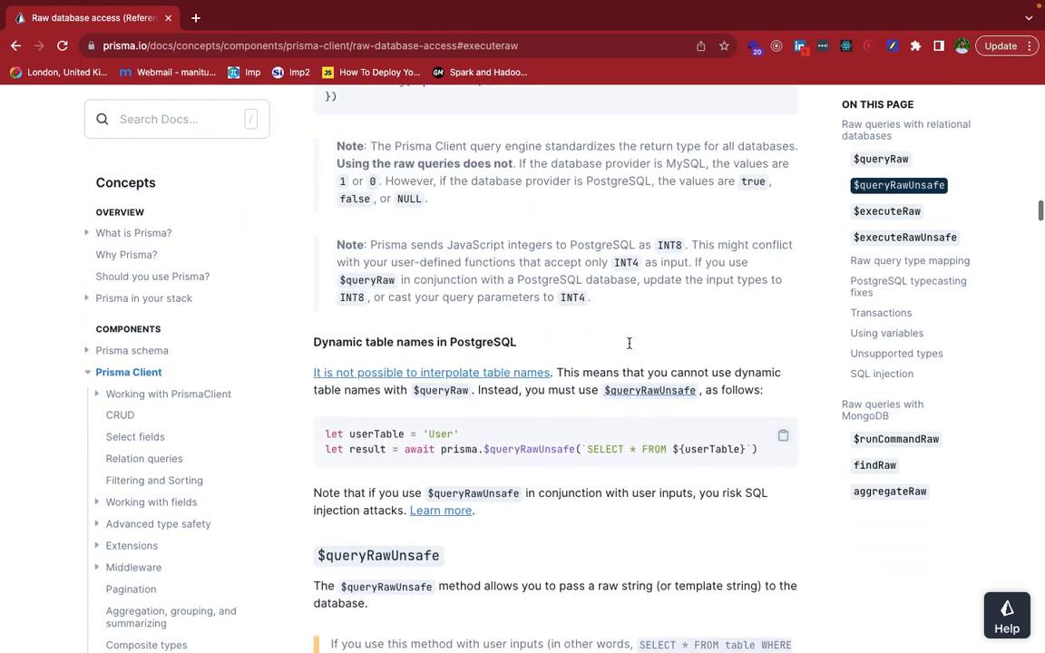